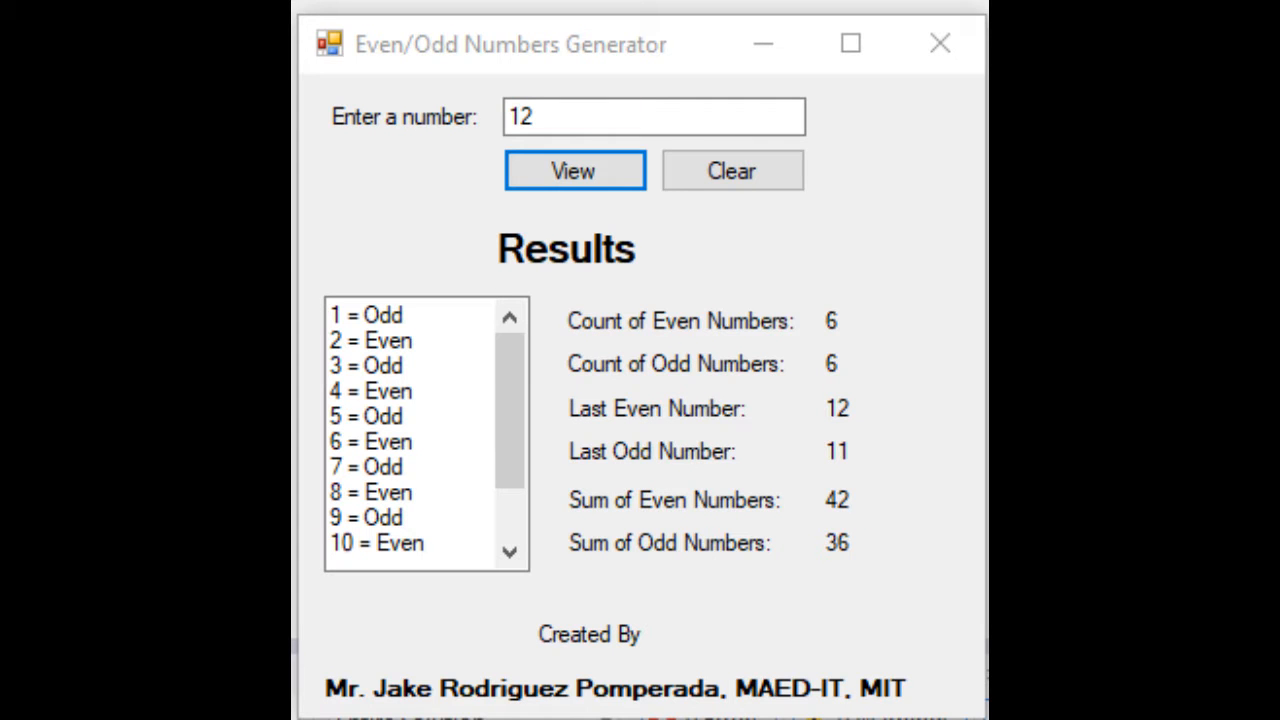
- Close the running generator window to return to the Form1.vb design view
left_click(576, 160)
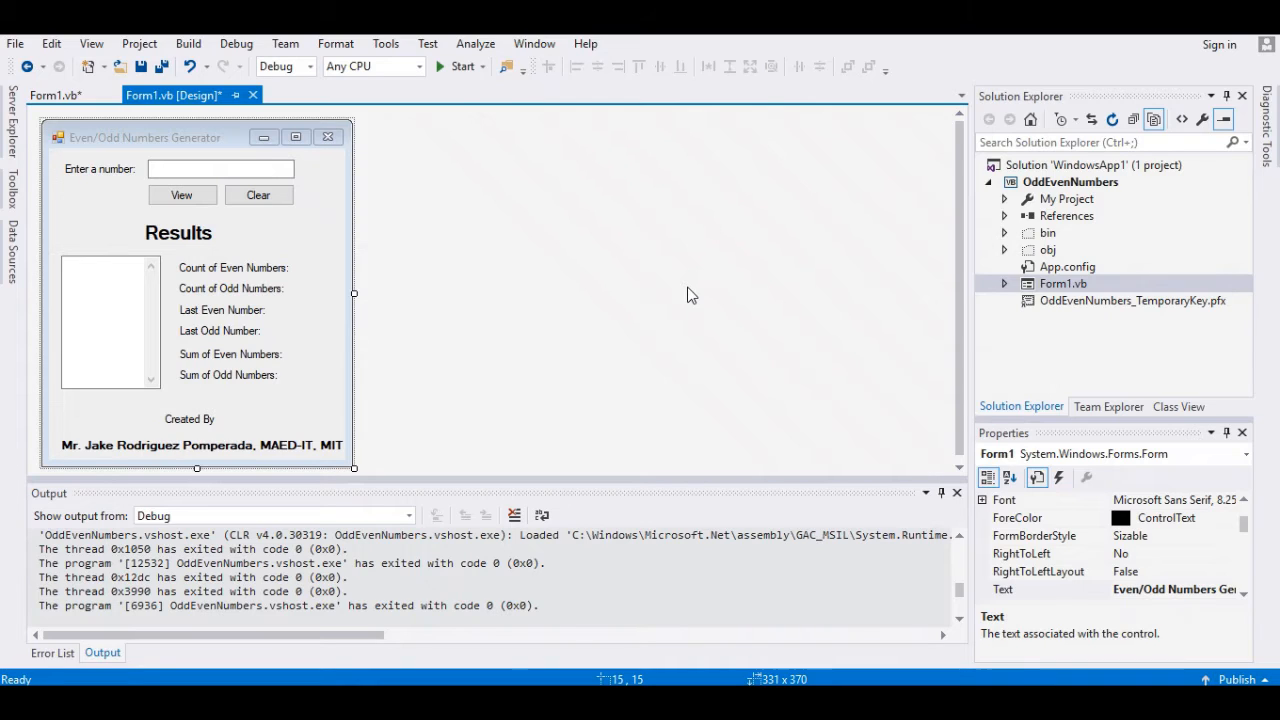
mouse_move(710, 276)
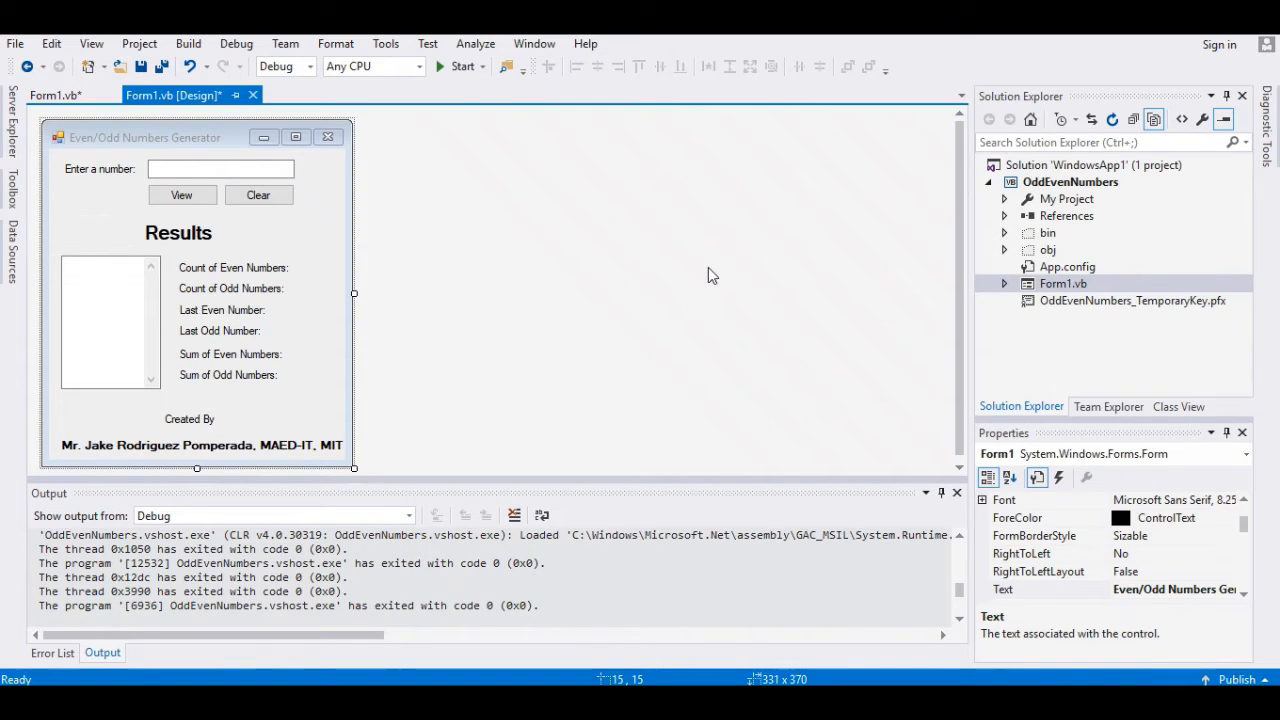
- Inspect the Enter a number label, View and Clear buttons on the form designer
left_click(100, 168)
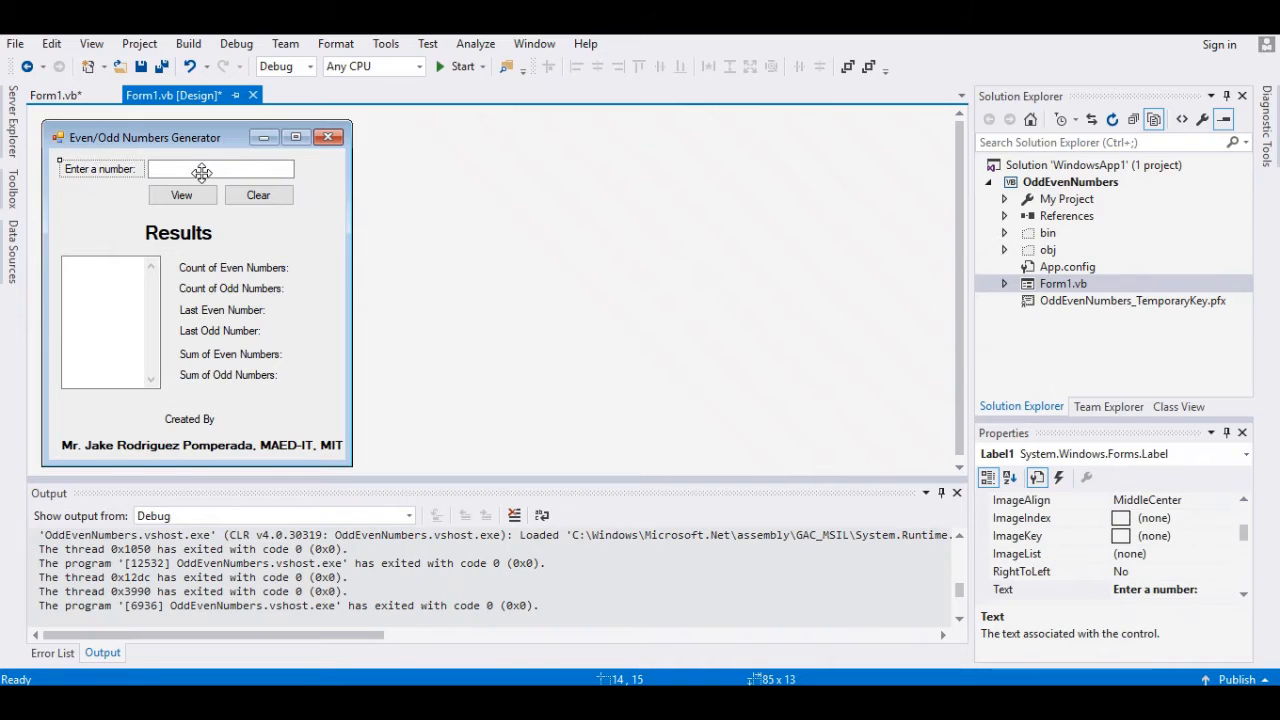
left_click(182, 196)
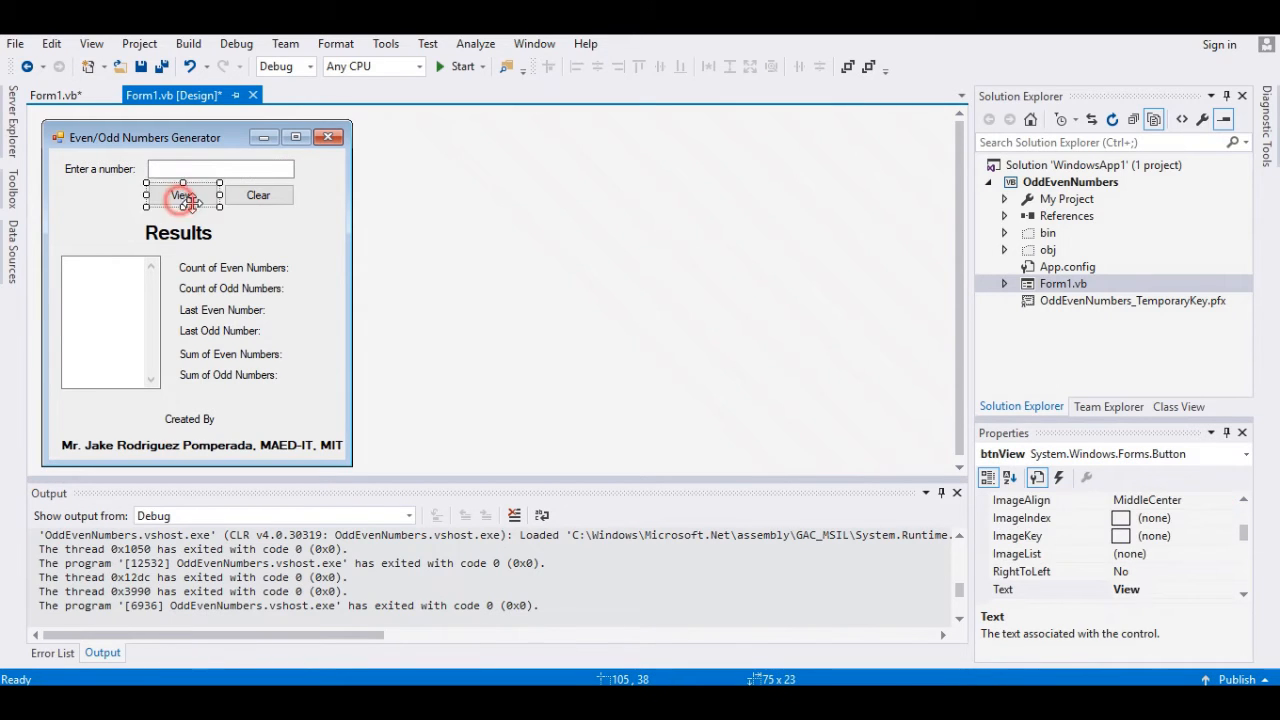
left_click(584, 44)
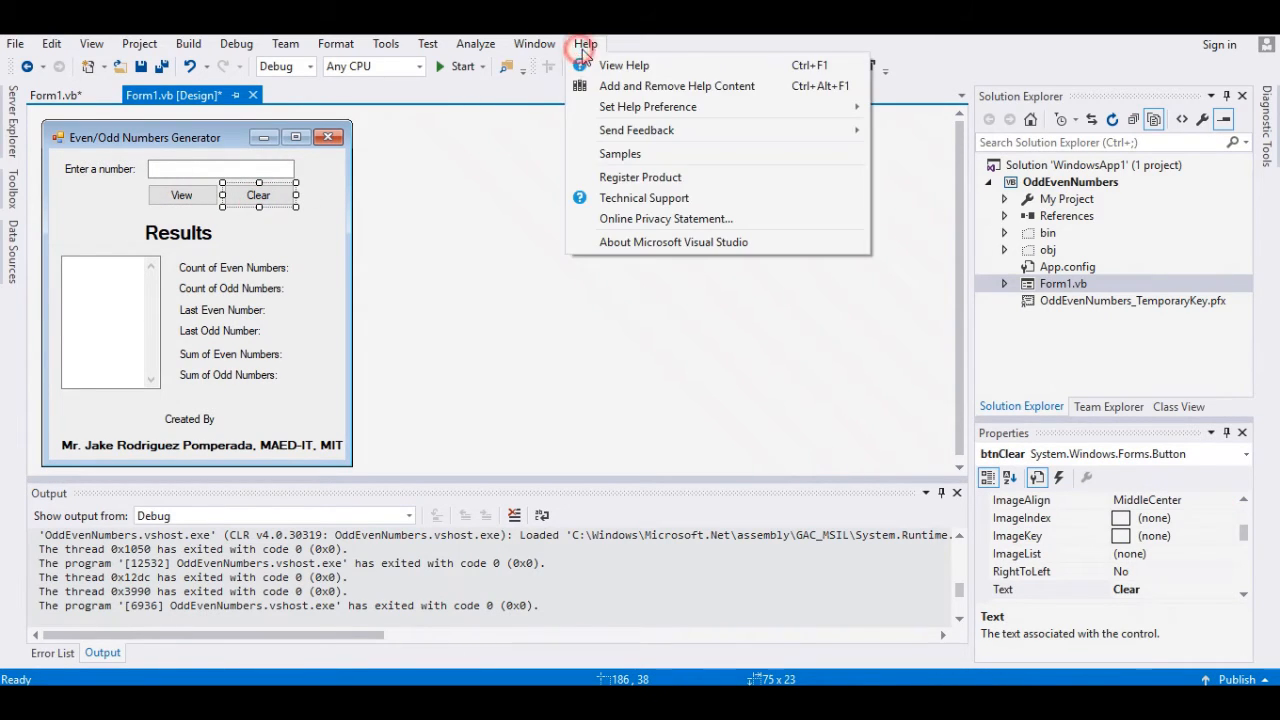
left_click(664, 252)
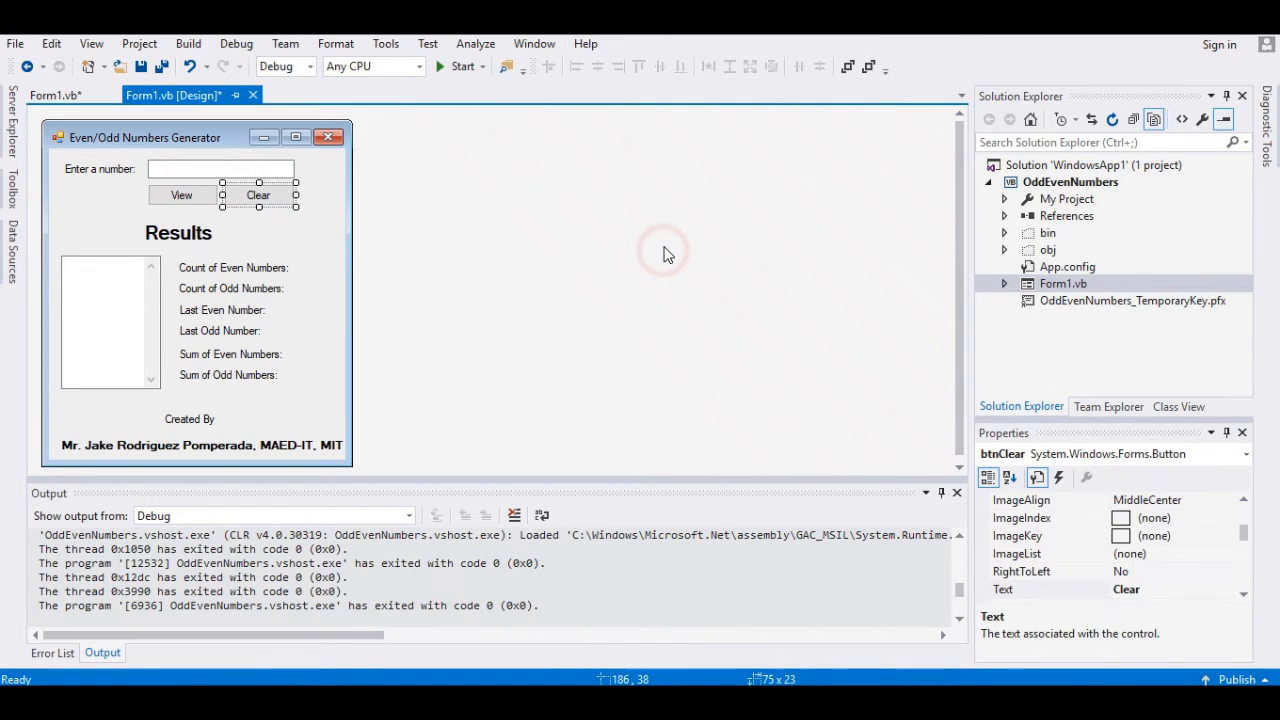
- Show the About dialog (Professional 2015 Update 3) and close it
left_click(584, 44)
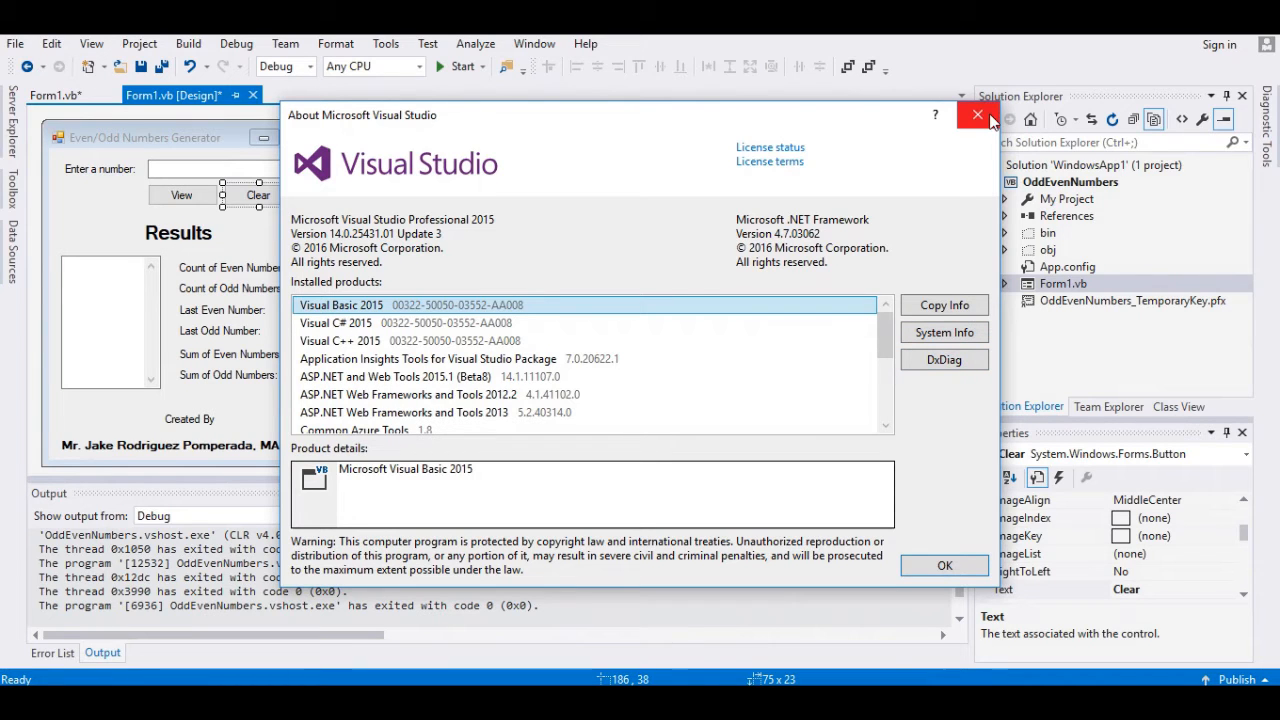
left_click(976, 114)
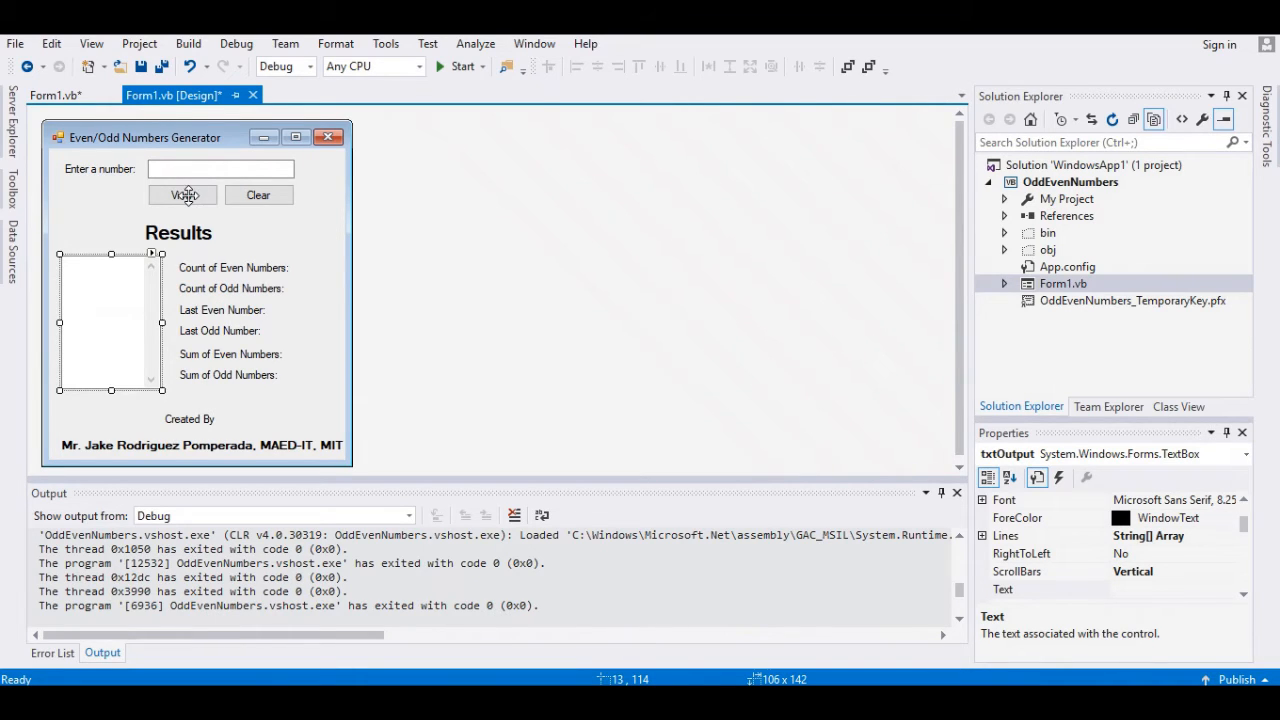
mouse_move(124, 344)
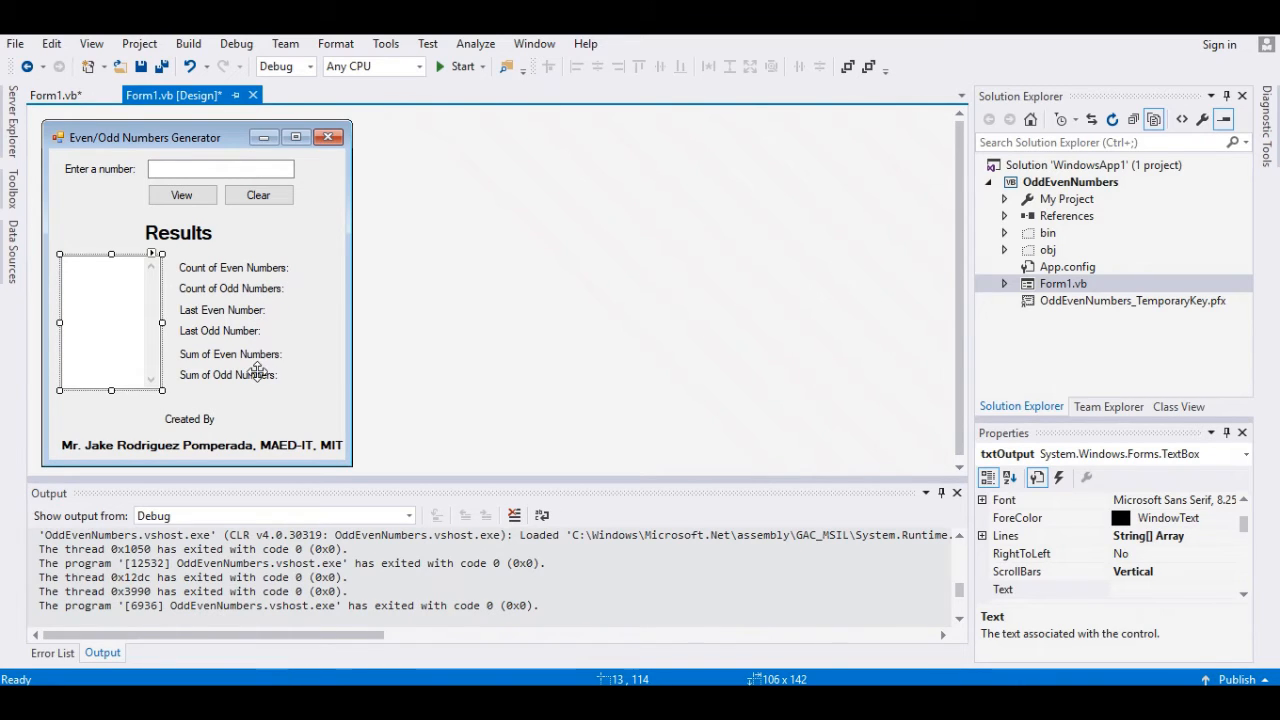
mouse_move(436, 92)
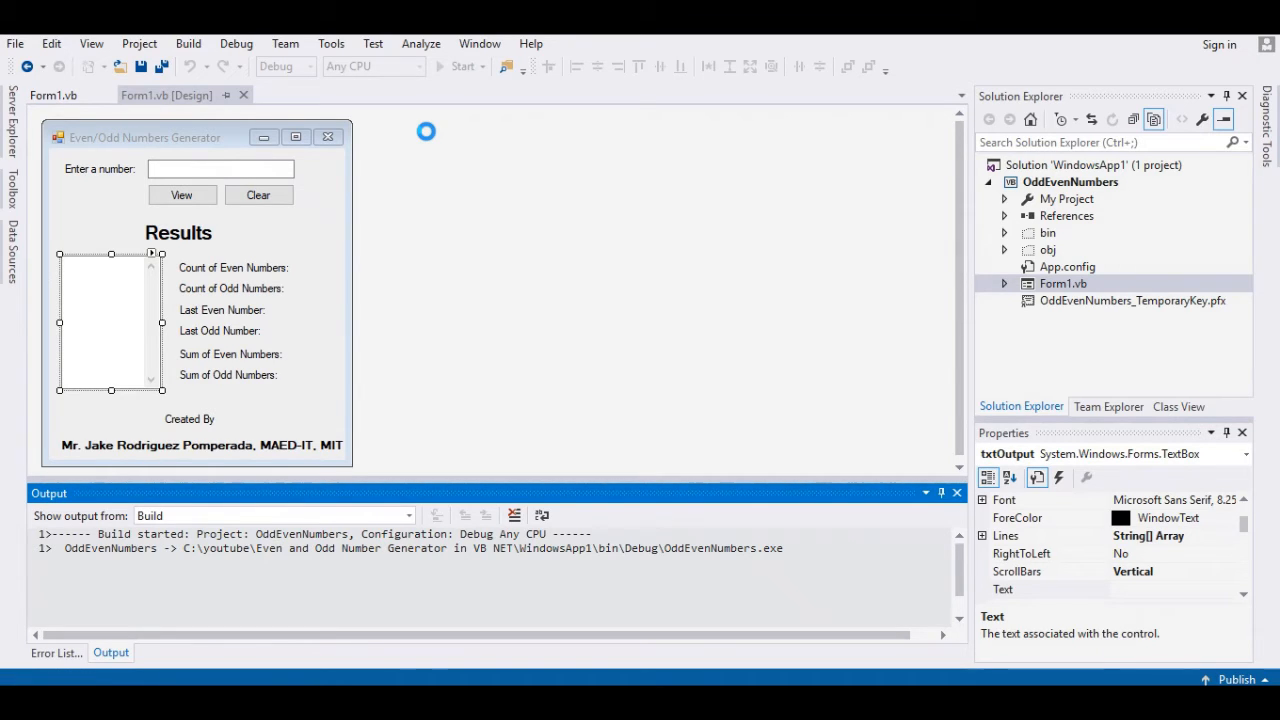
- Run the generator with 200, giving 100 evens, 100 odds, sums 10100 and 10000, then clear
left_click(462, 66)
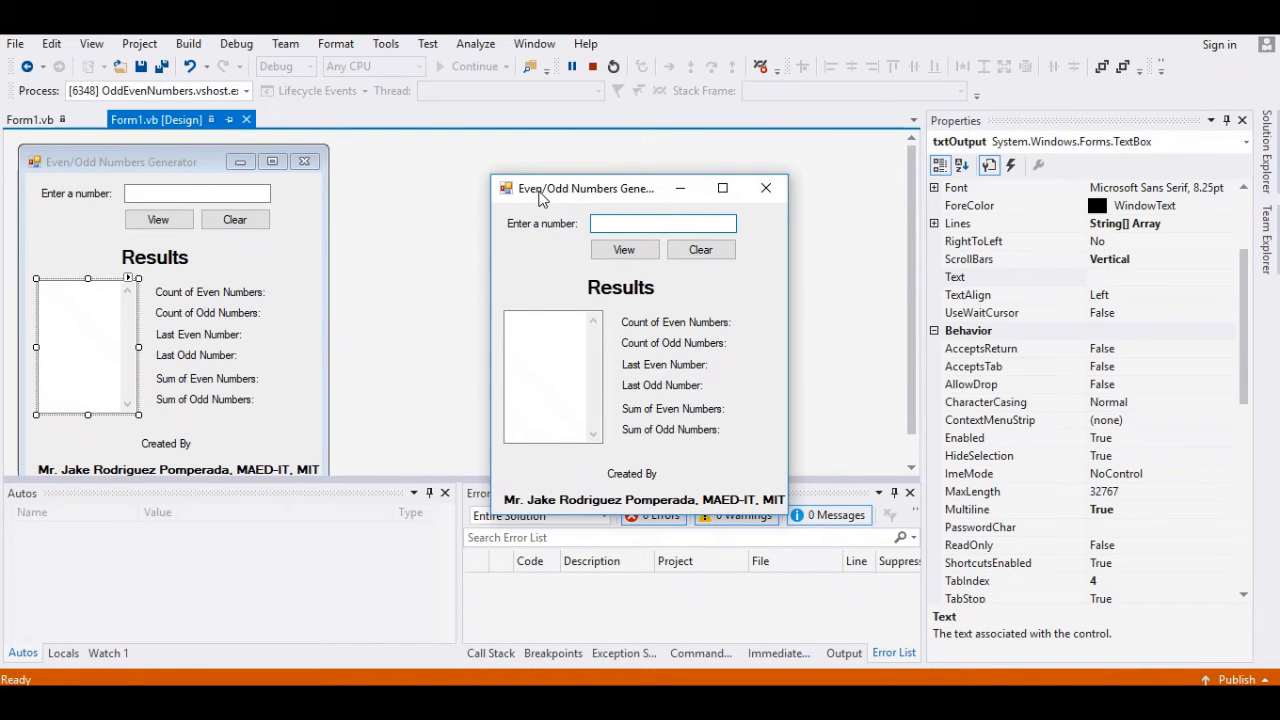
left_click(662, 224)
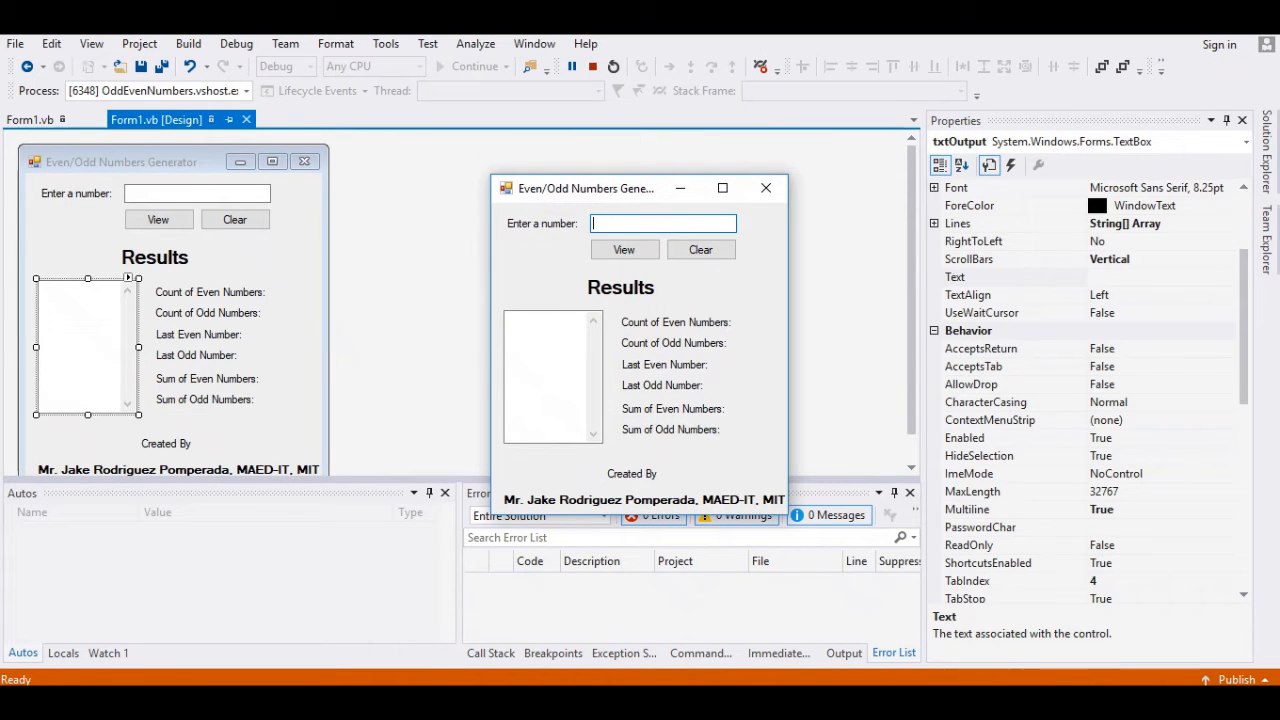
type("200")
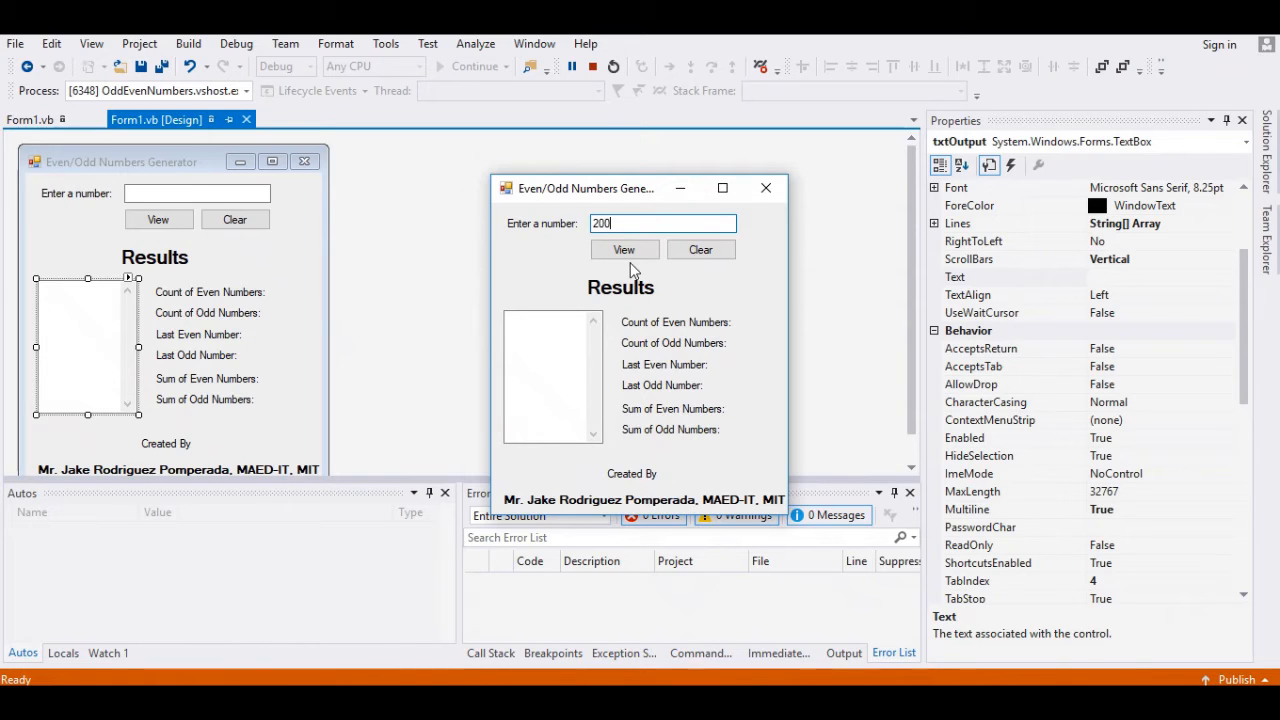
left_click(624, 248)
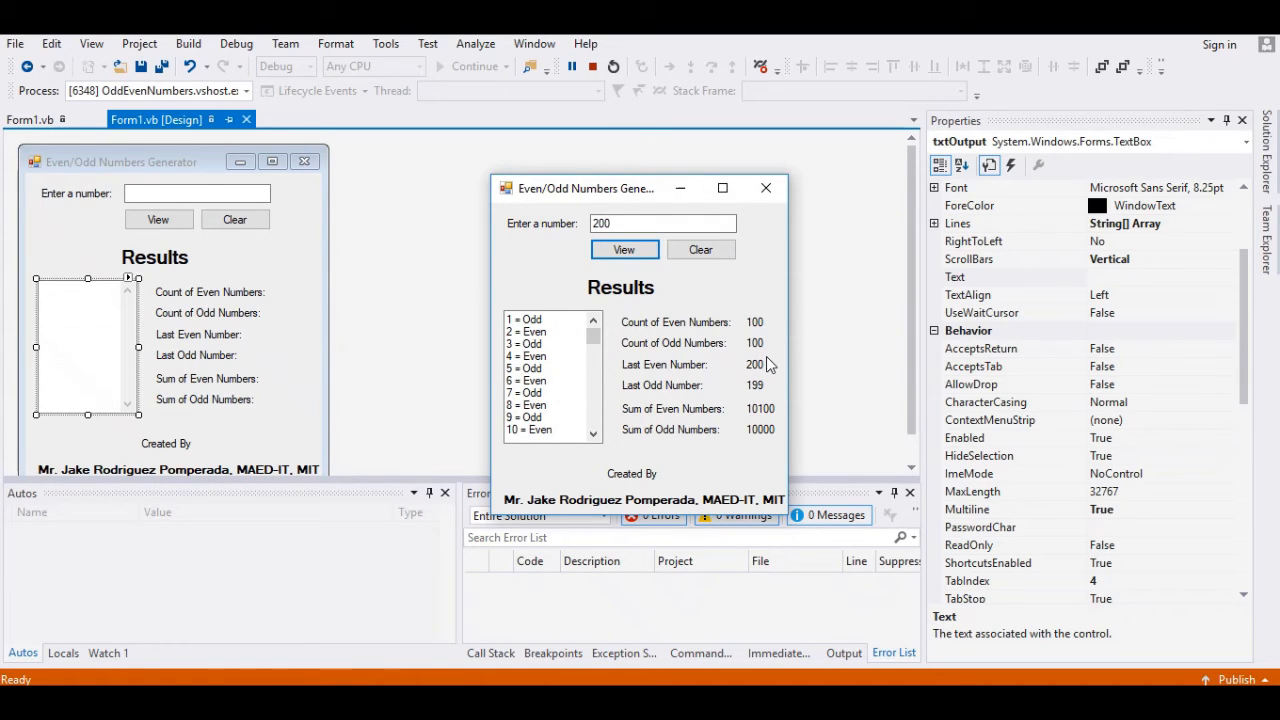
mouse_move(676, 402)
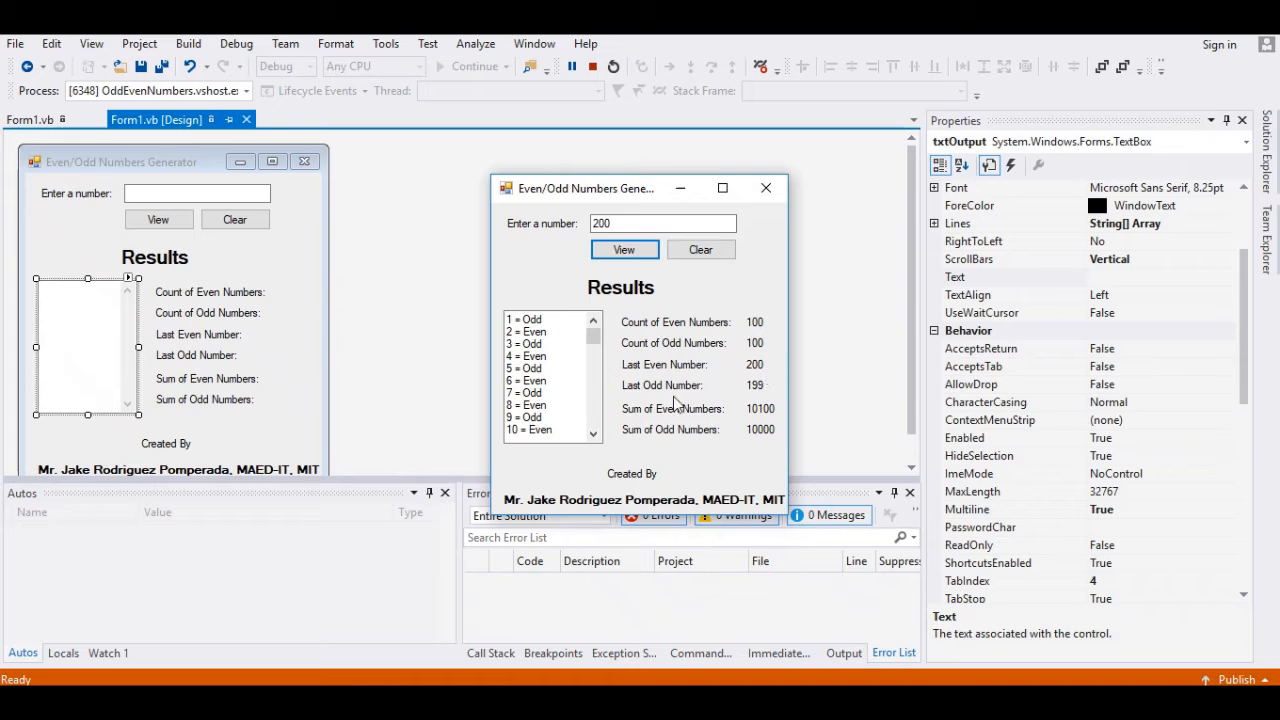
mouse_move(676, 414)
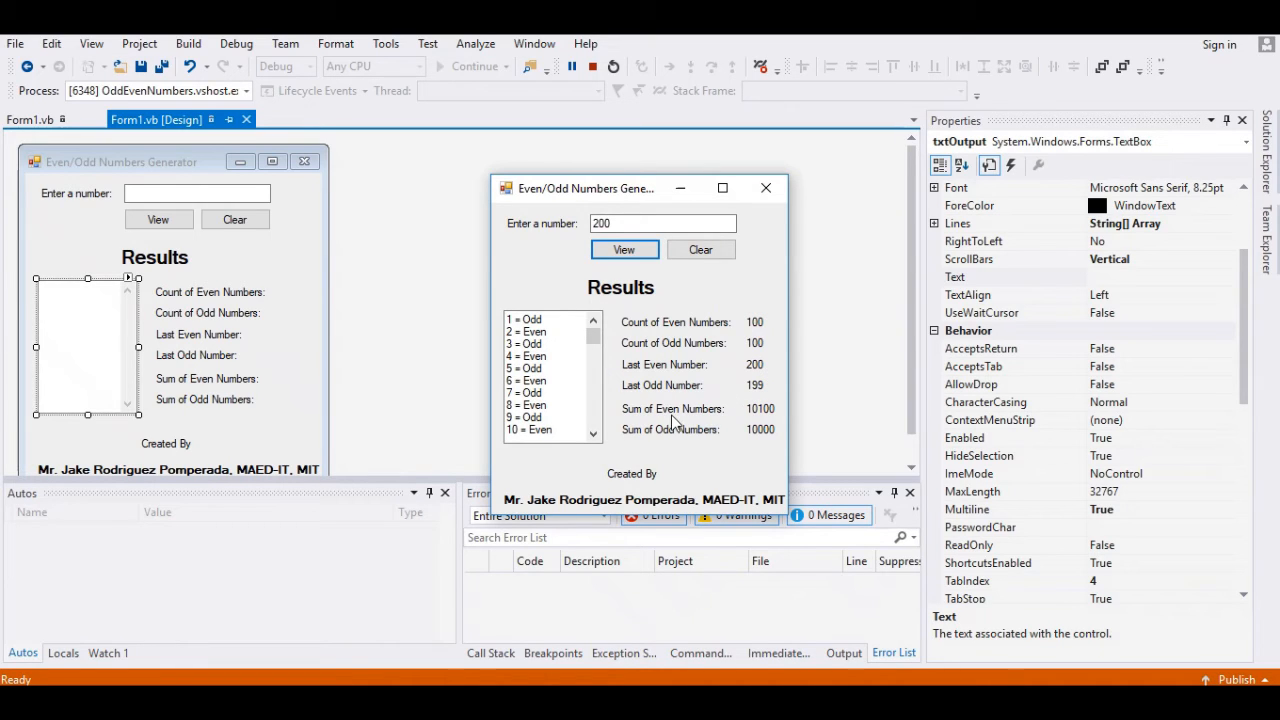
mouse_move(758, 422)
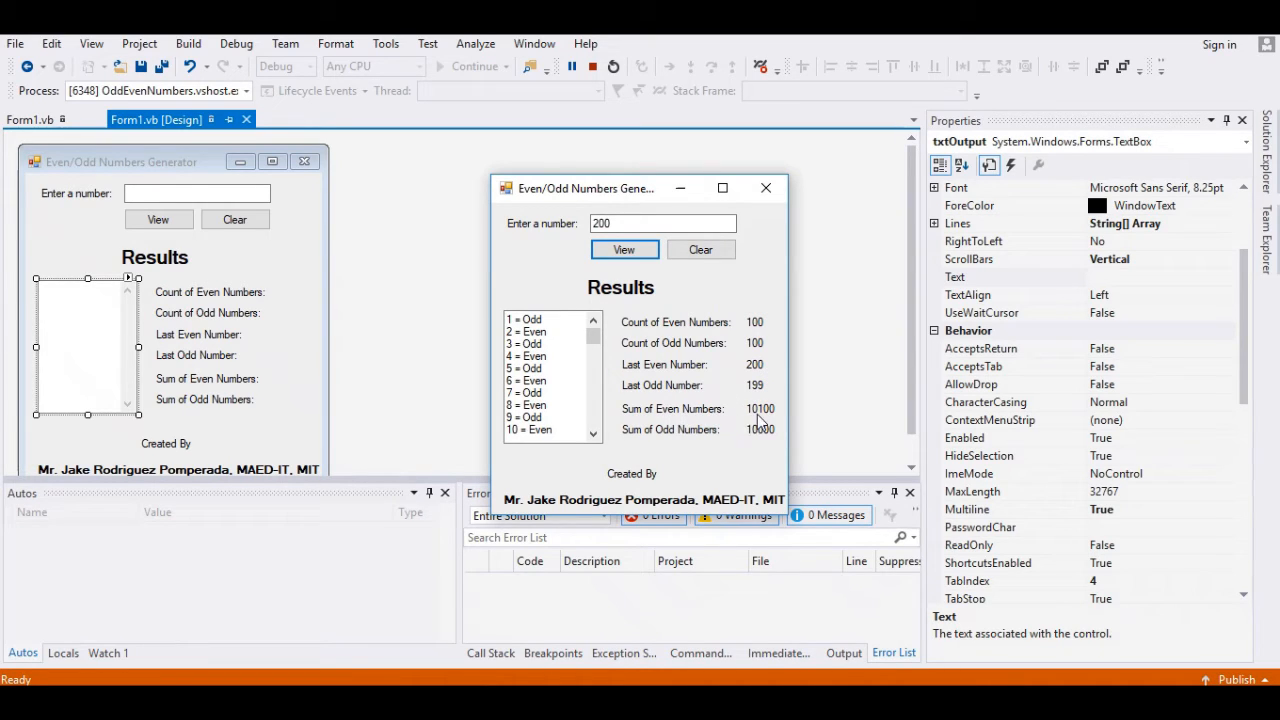
mouse_move(744, 440)
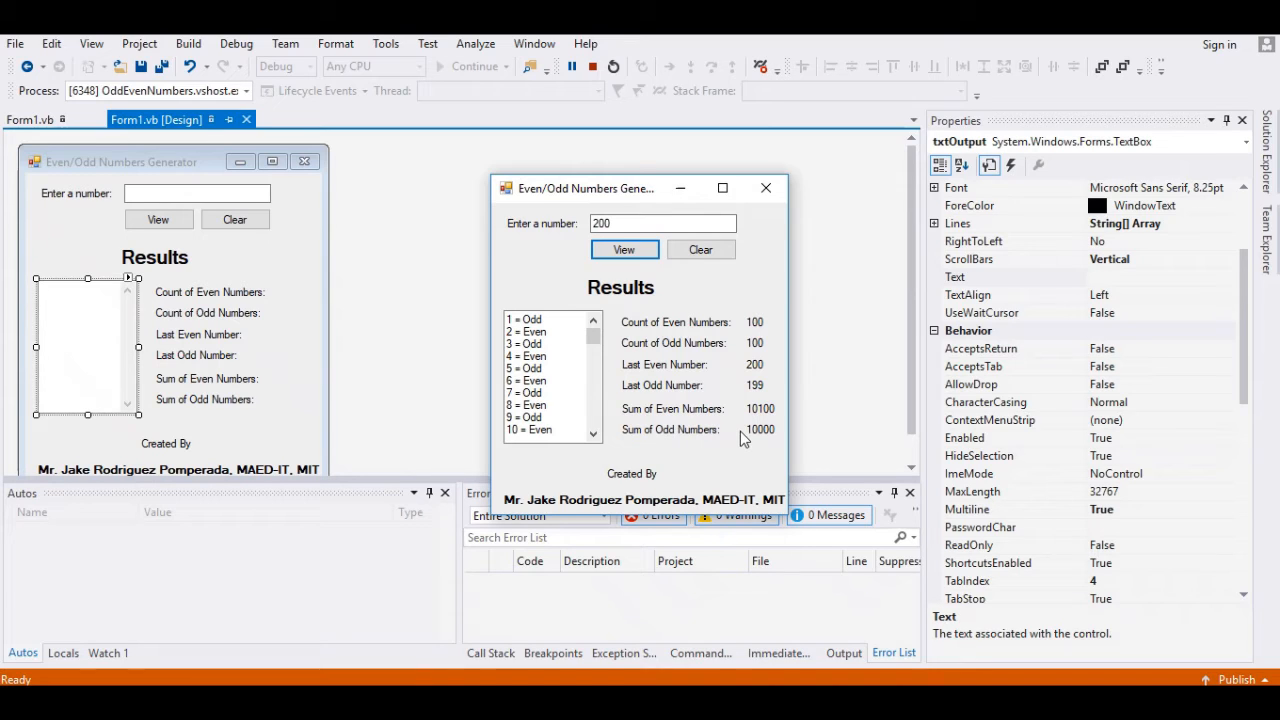
left_click(700, 248)
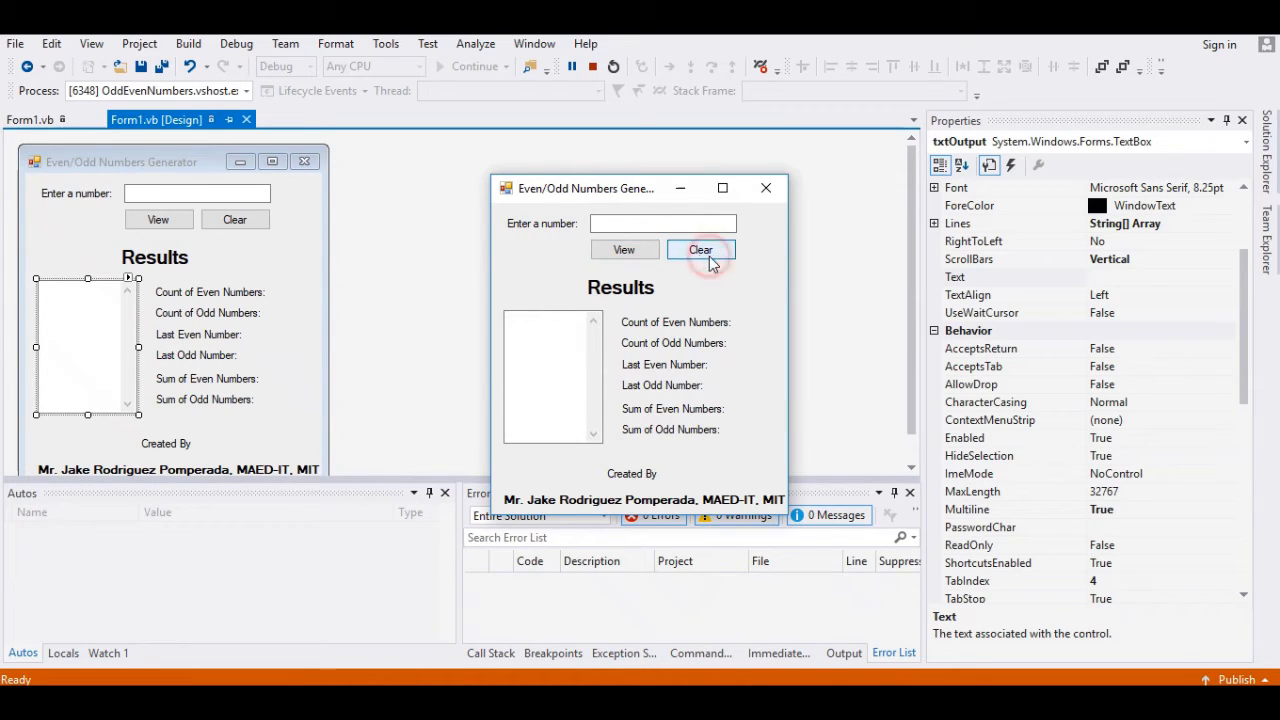
- Test with 5 (2 evens, 3 odds, sums 6 and 9), close the form and return to Form1.vb code
left_click(700, 248)
type("5")
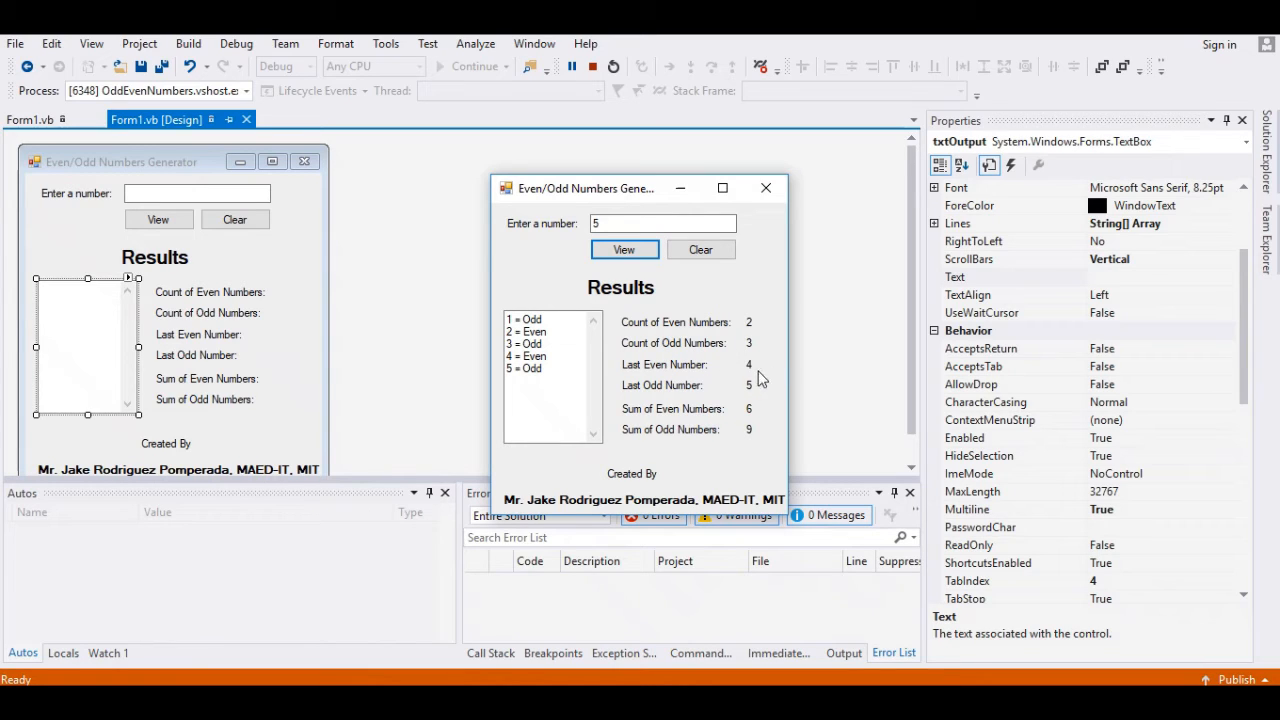
mouse_move(750, 398)
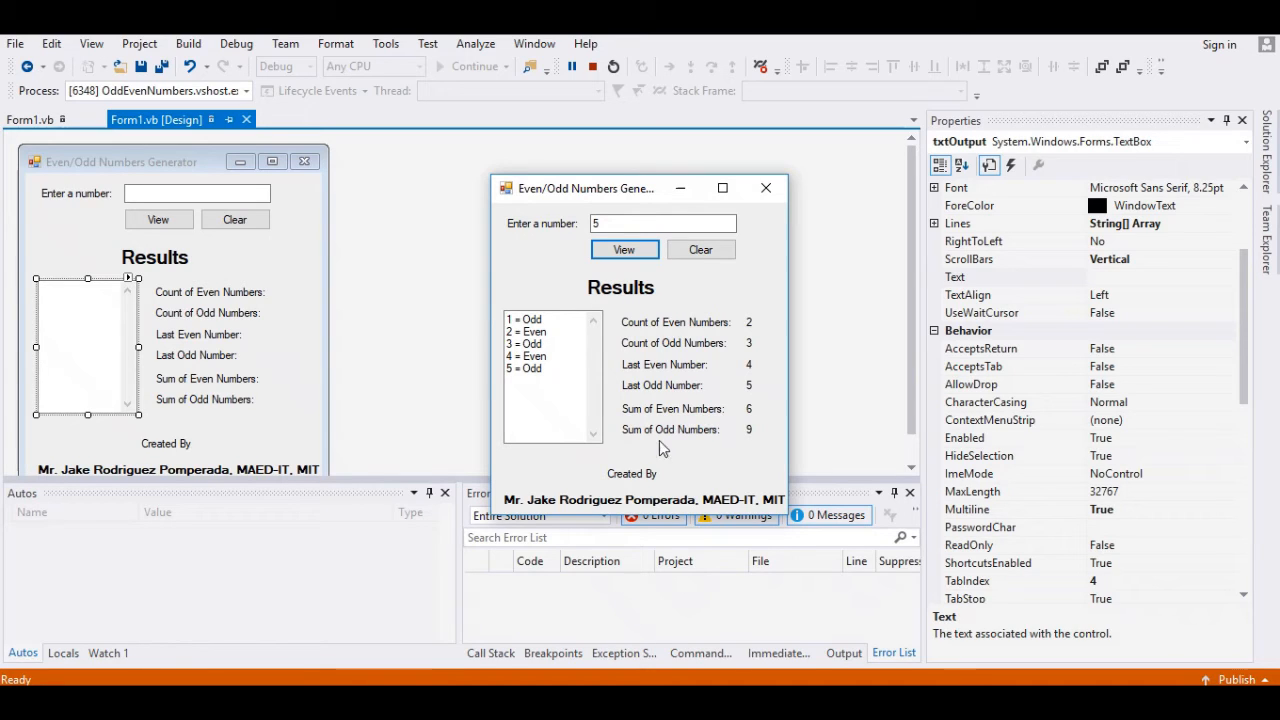
mouse_move(738, 444)
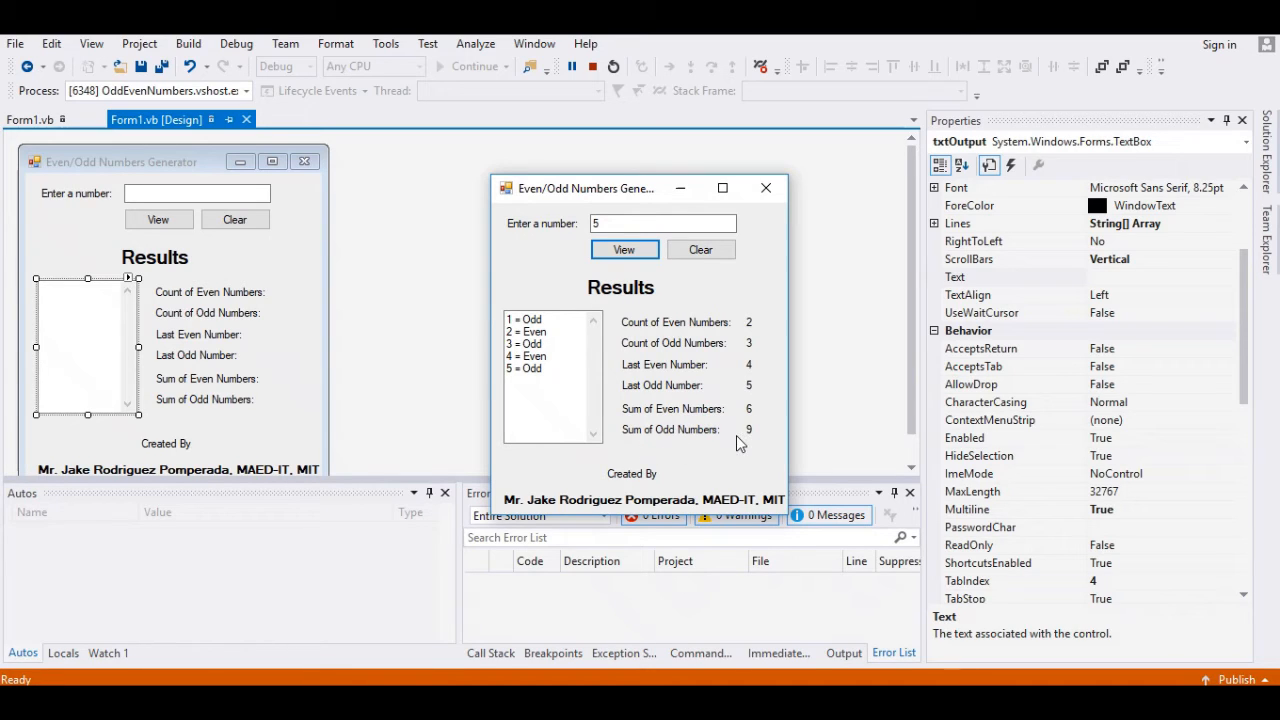
left_click(700, 250)
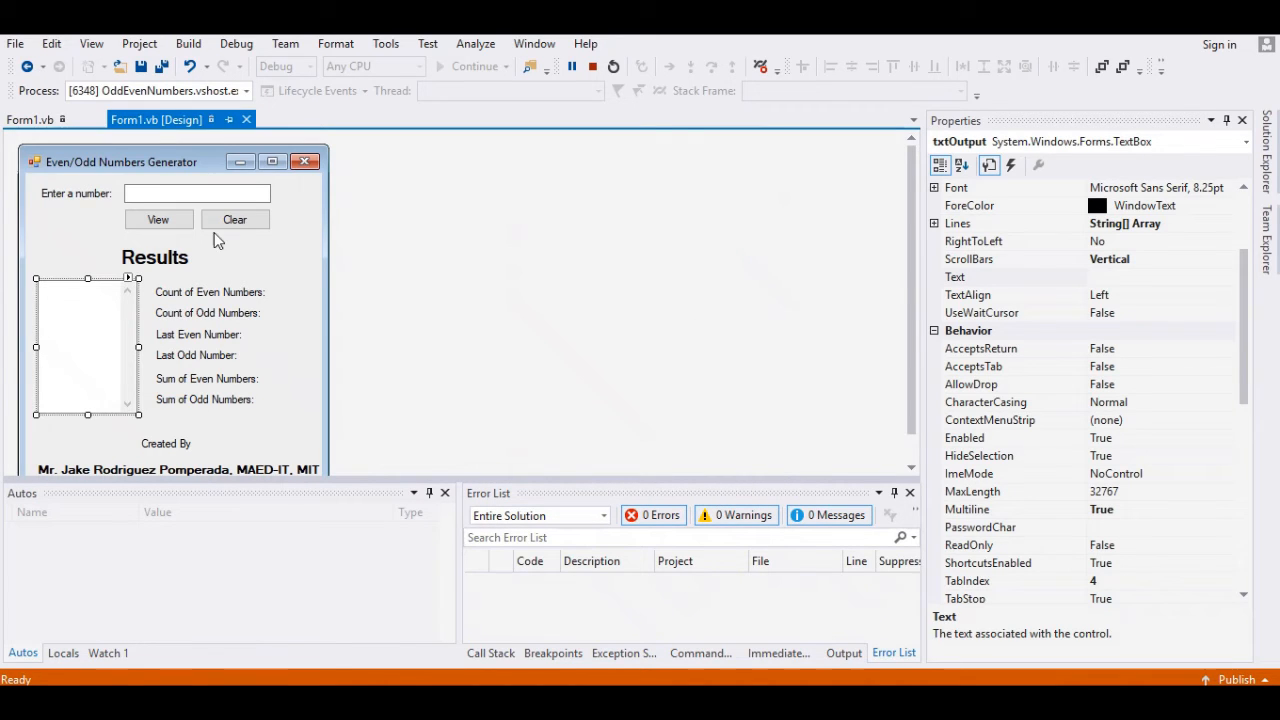
left_click(592, 66)
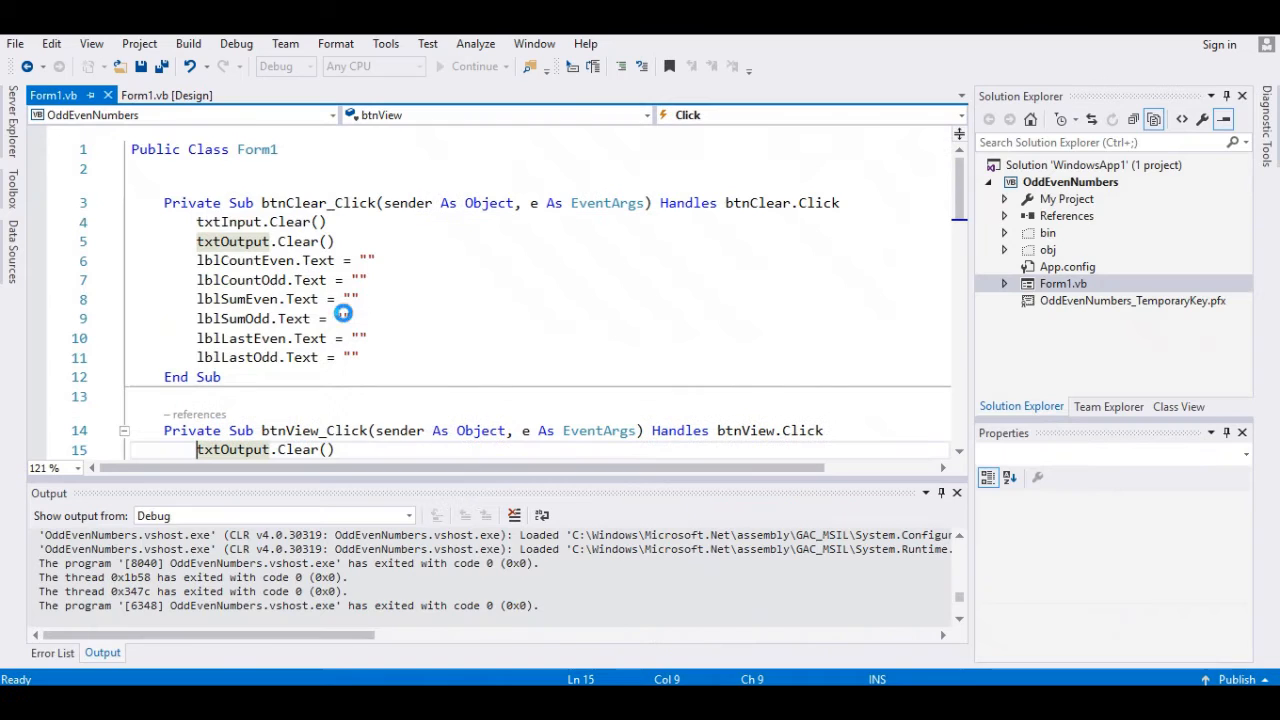
left_click(166, 96)
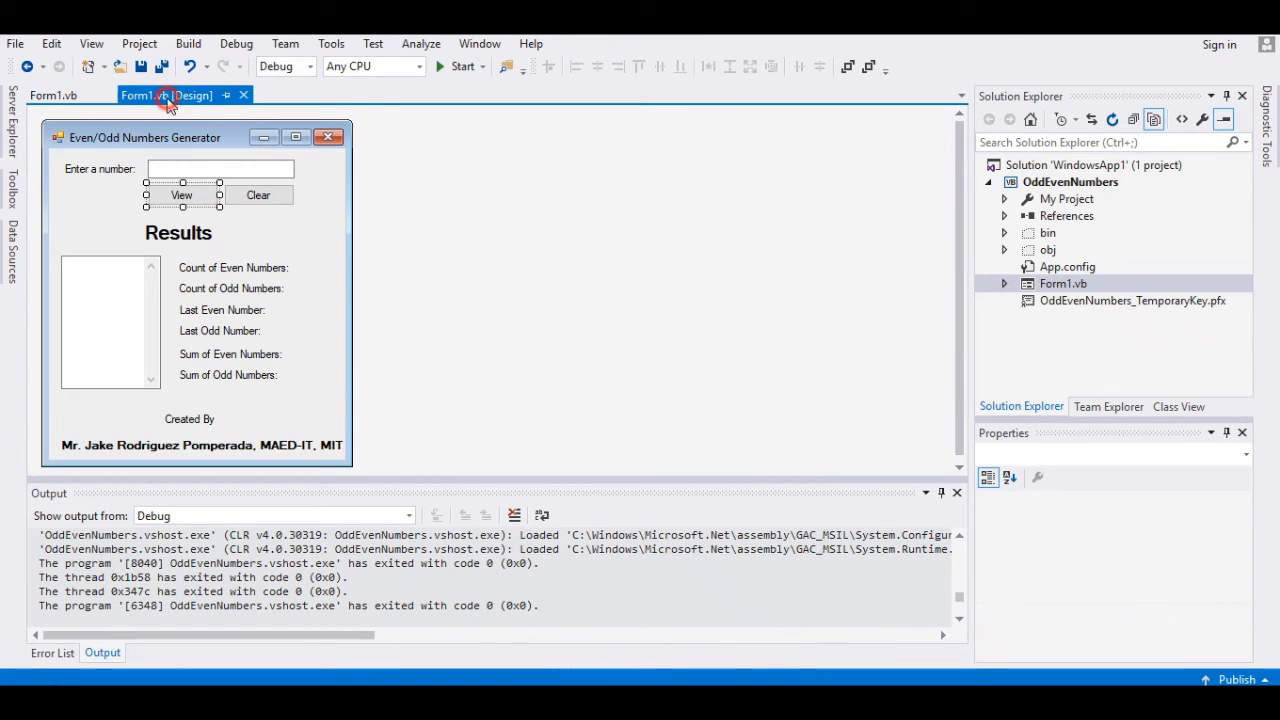
left_click(52, 96)
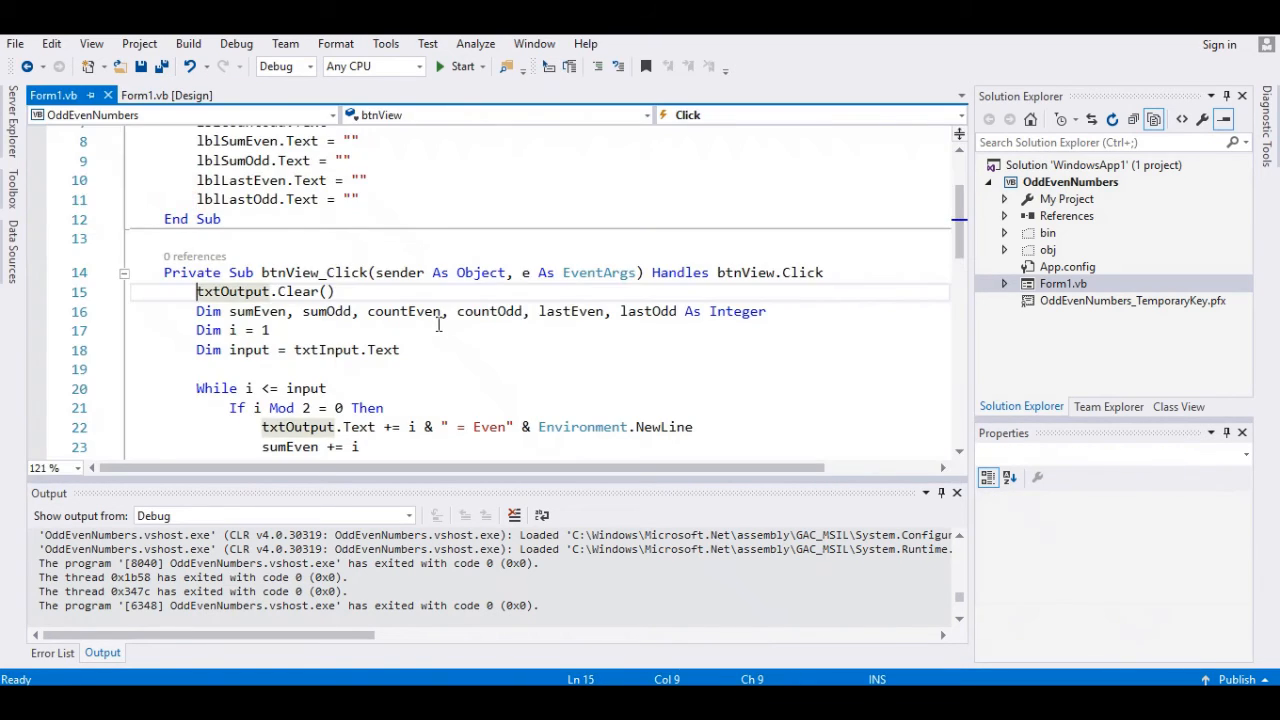
scroll("down", 3)
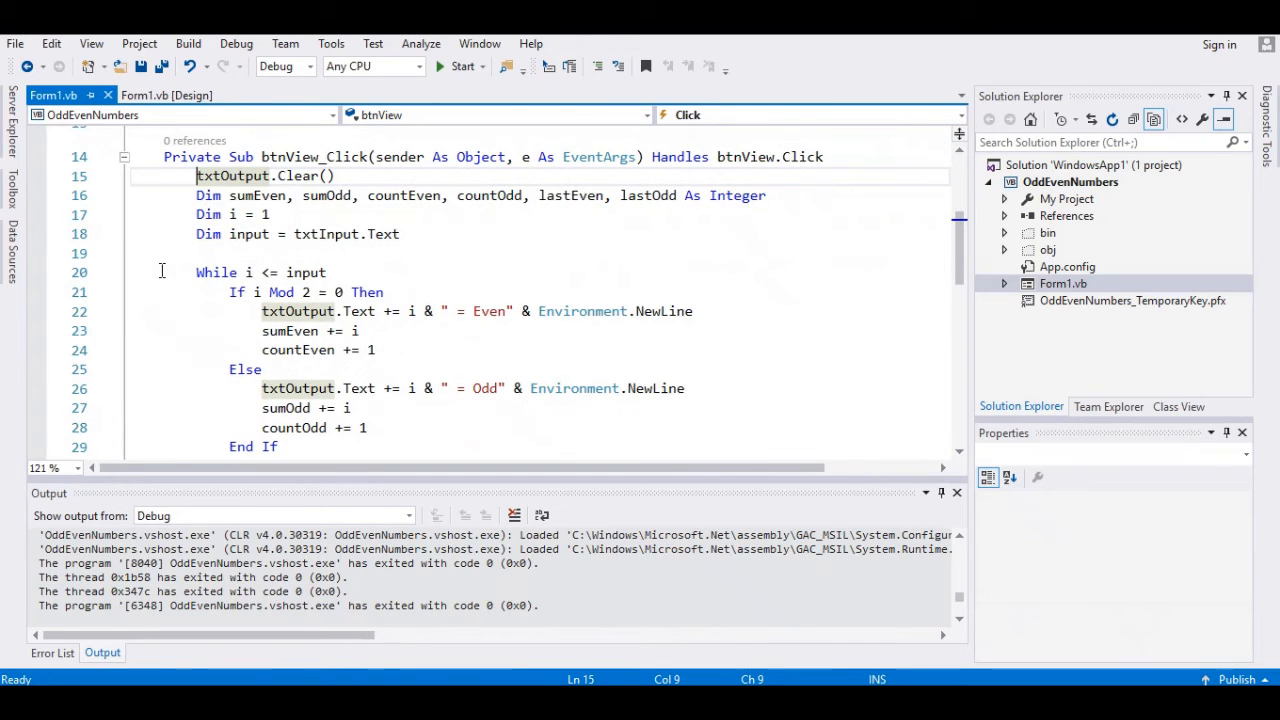
scroll("down", 3)
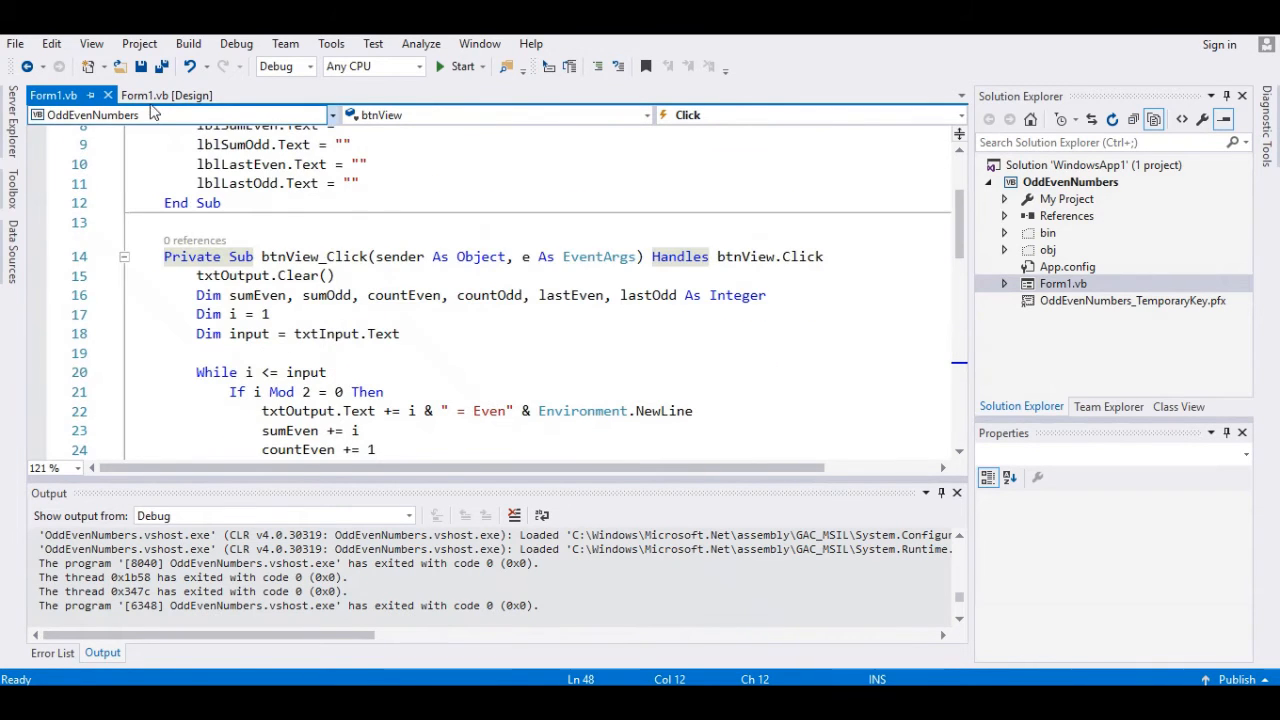
- Run the form from the designer with 12, showing 6 evens, 6 odds, sums 42 and 36
left_click(168, 96)
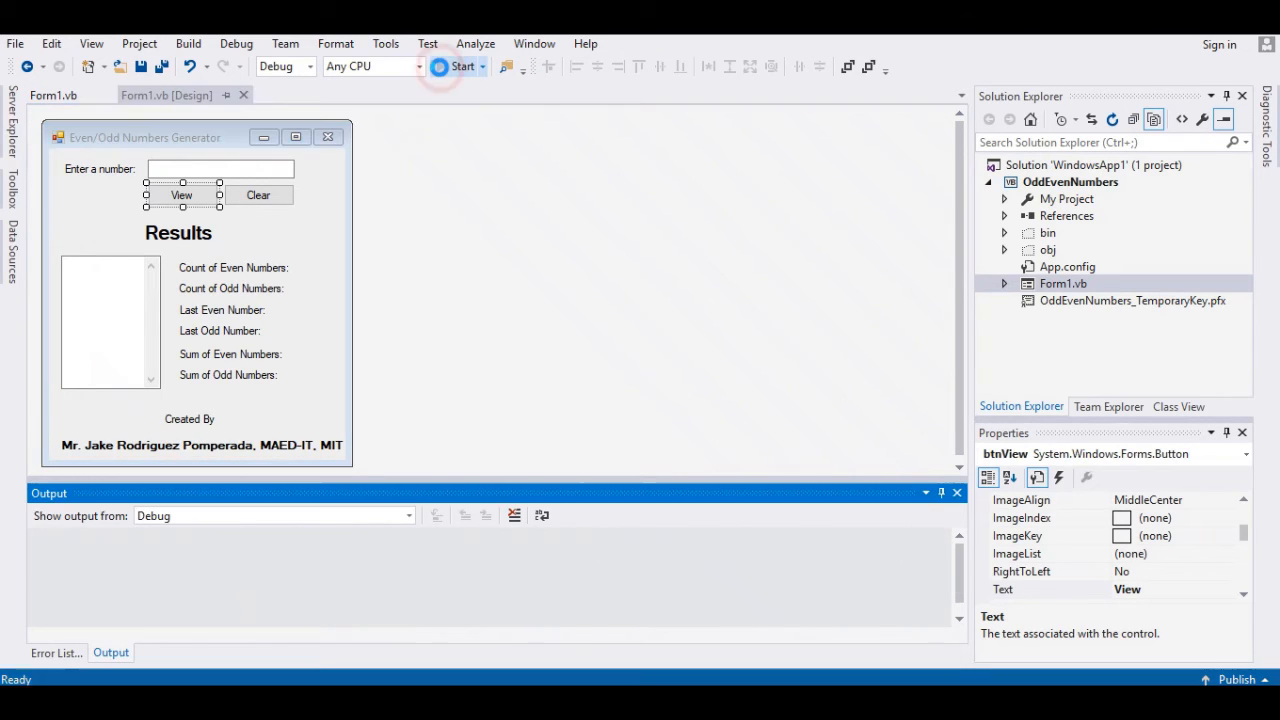
left_click(458, 66)
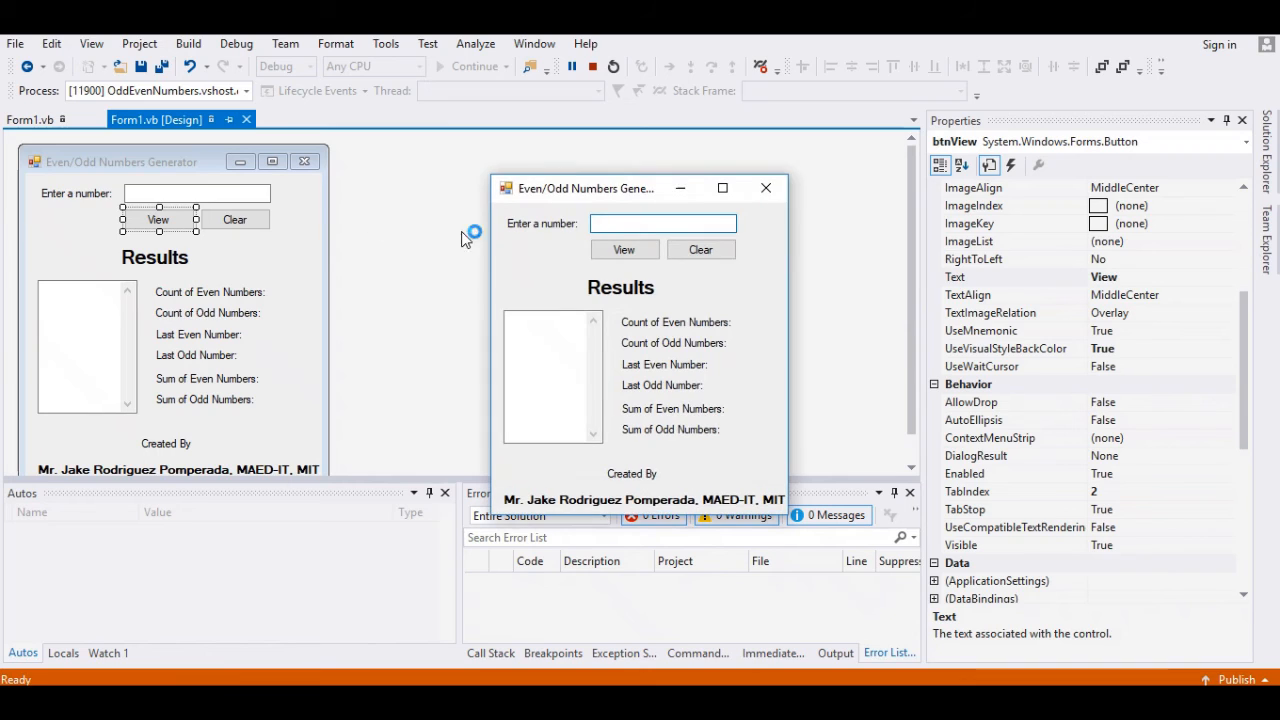
mouse_move(396, 248)
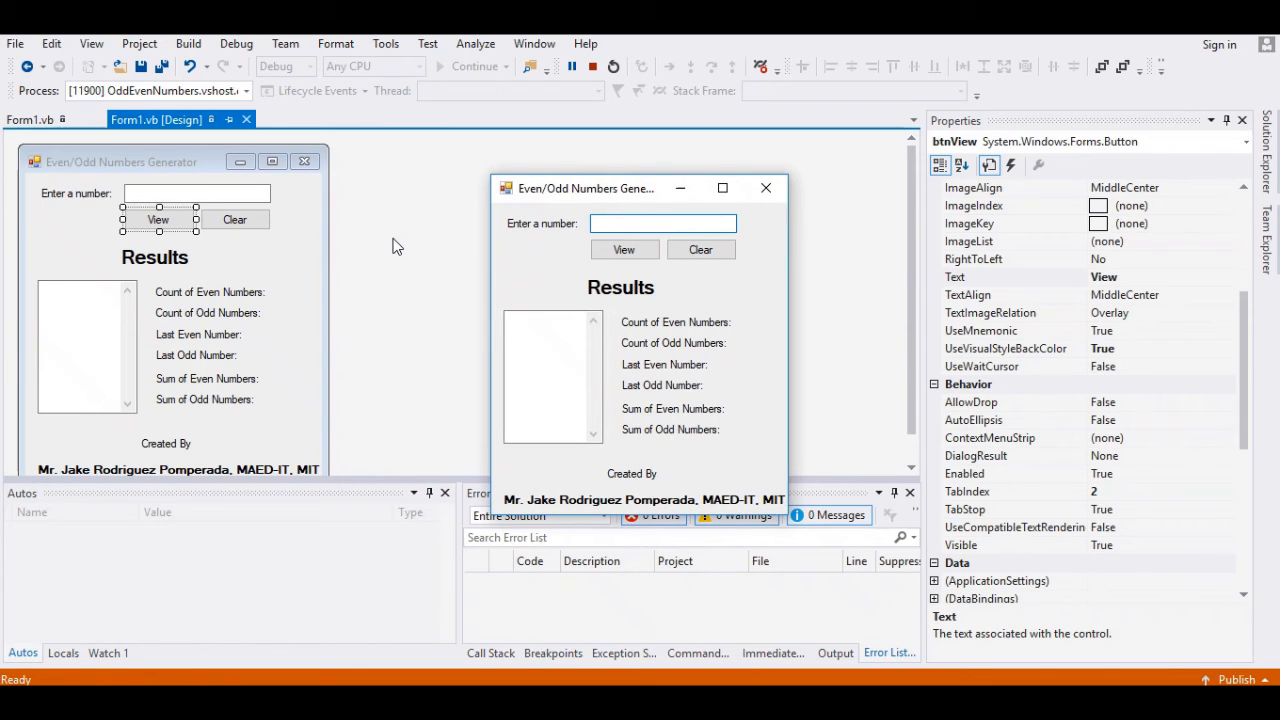
left_click(624, 248)
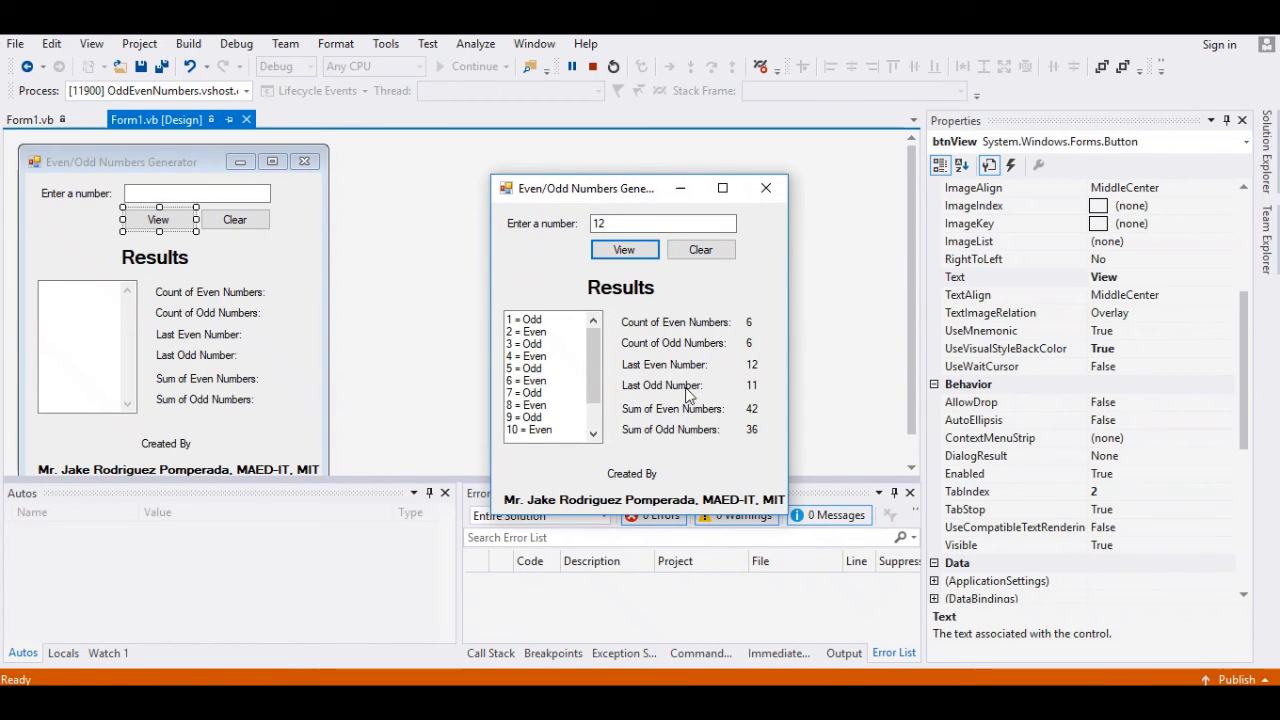
mouse_move(650, 364)
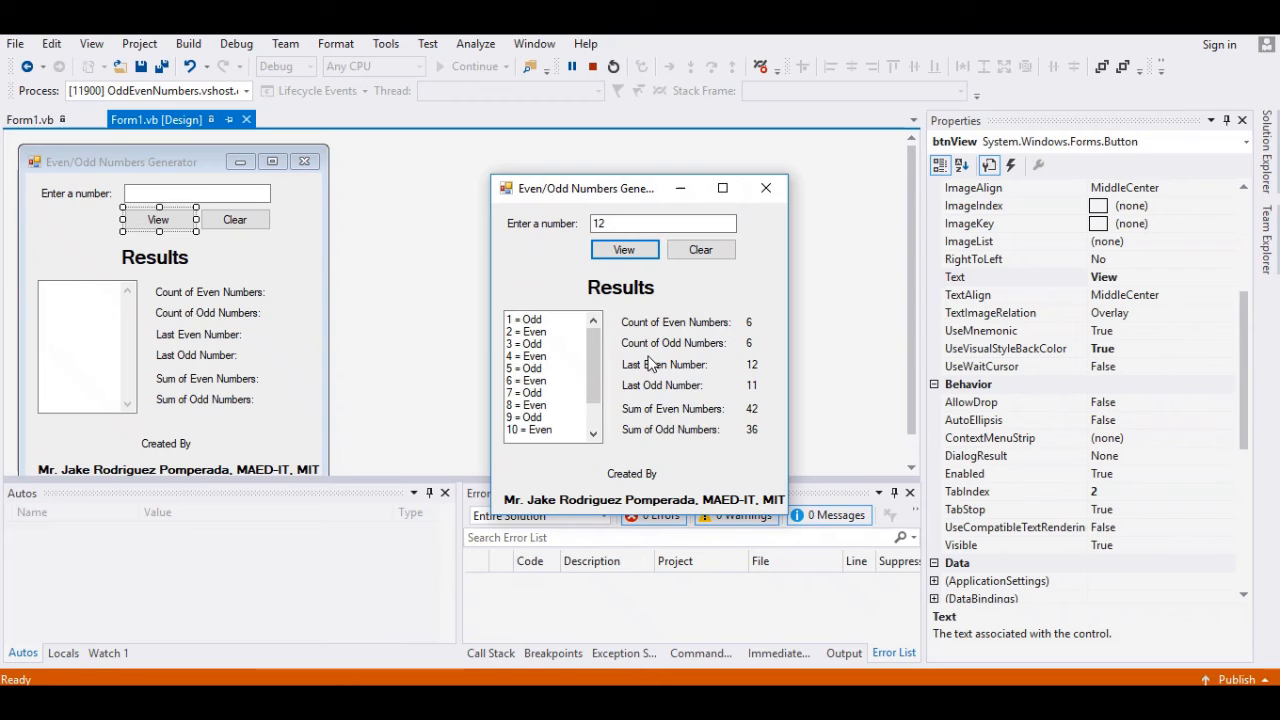
mouse_move(652, 384)
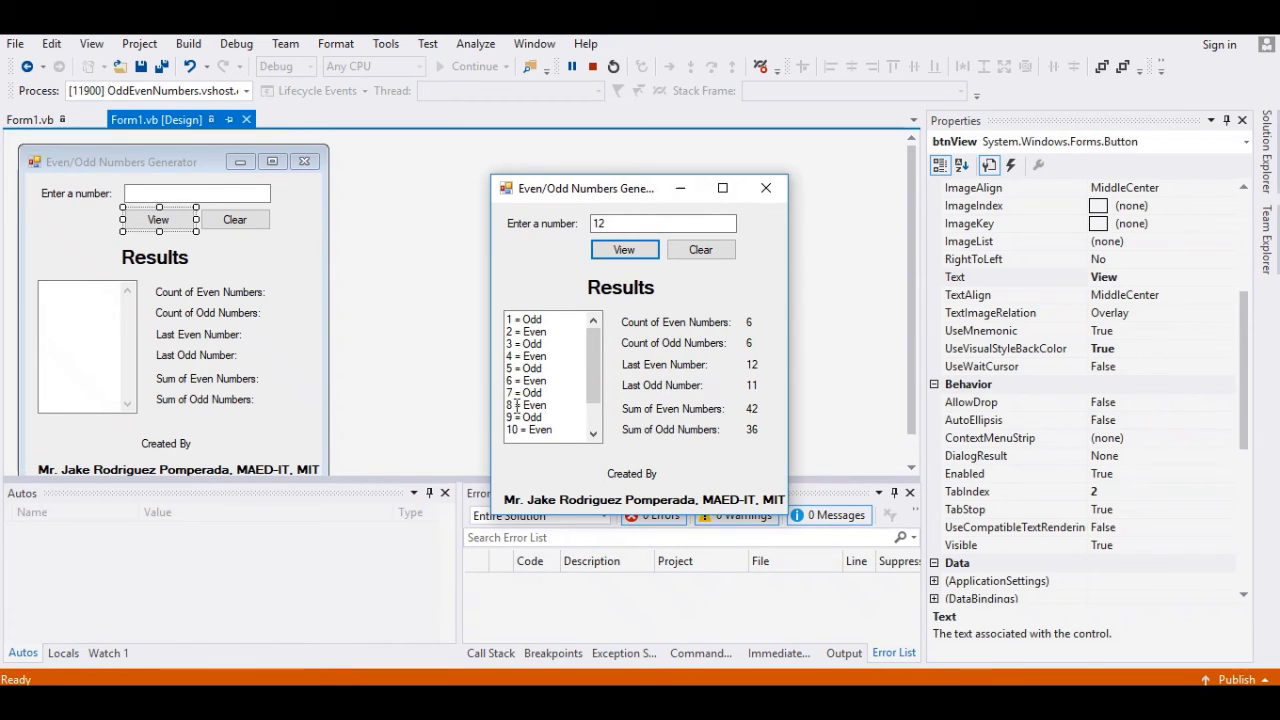
scroll("down", 3)
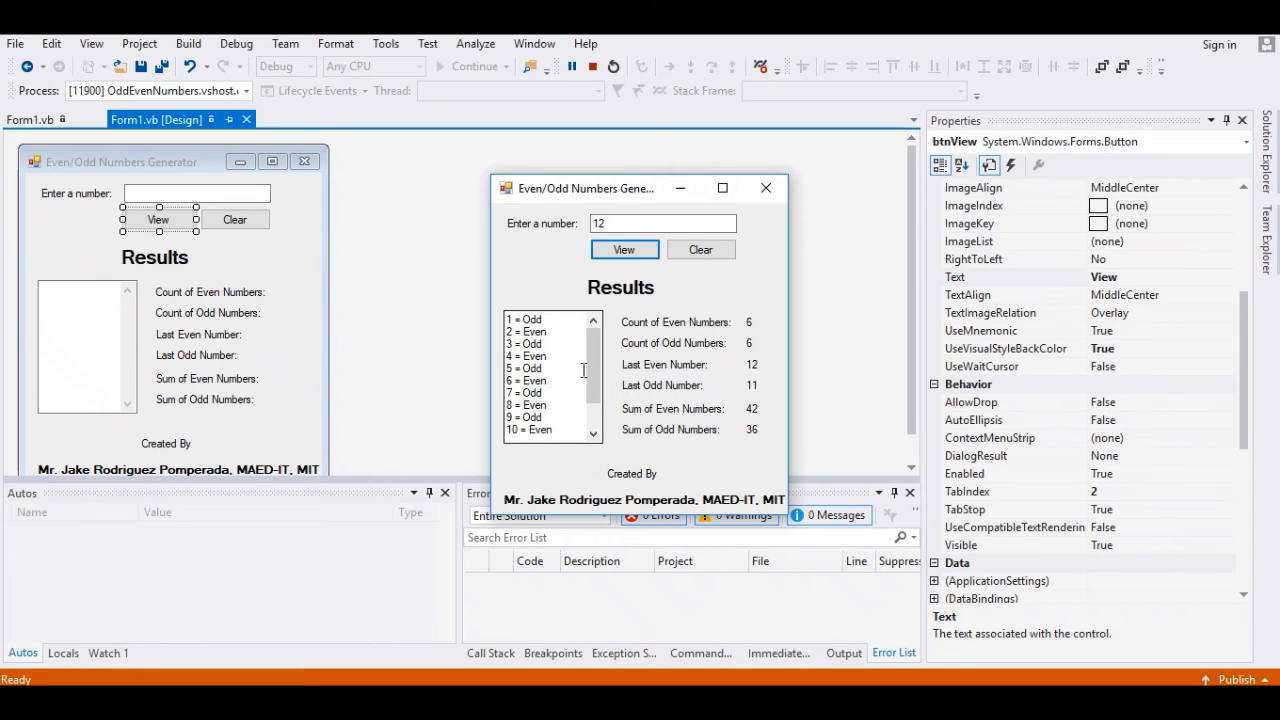
mouse_move(554, 312)
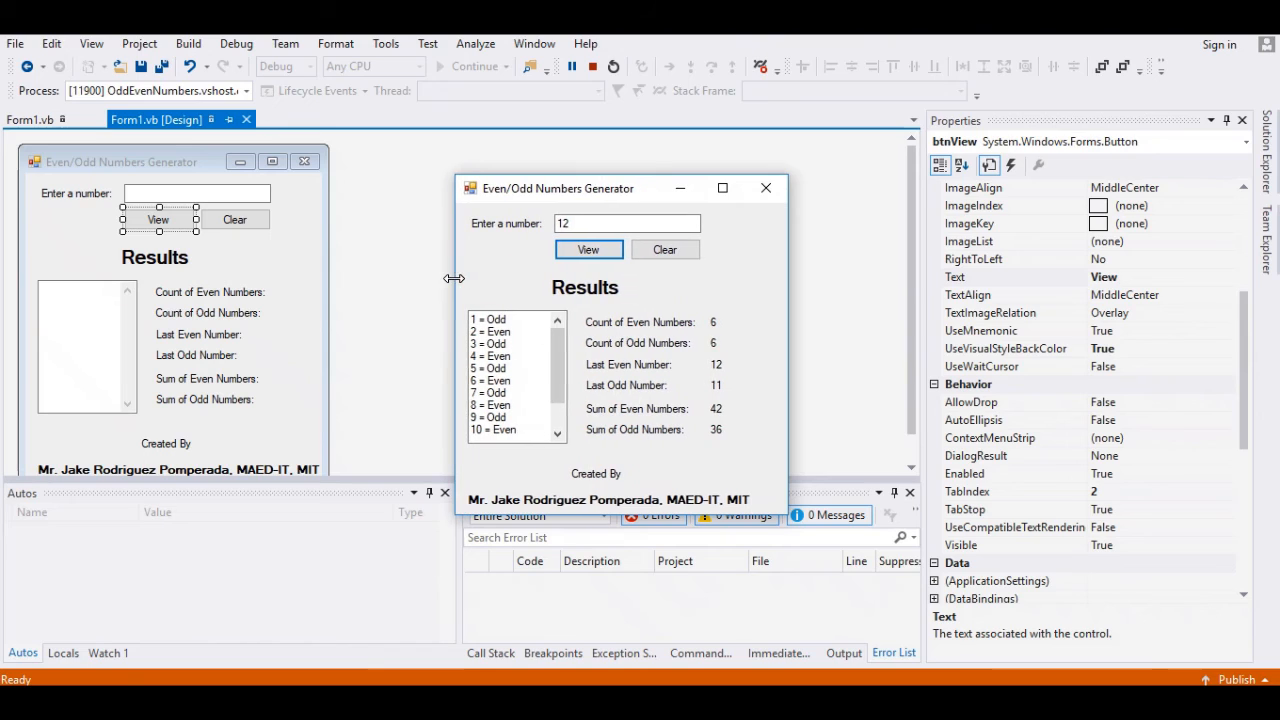
mouse_move(462, 302)
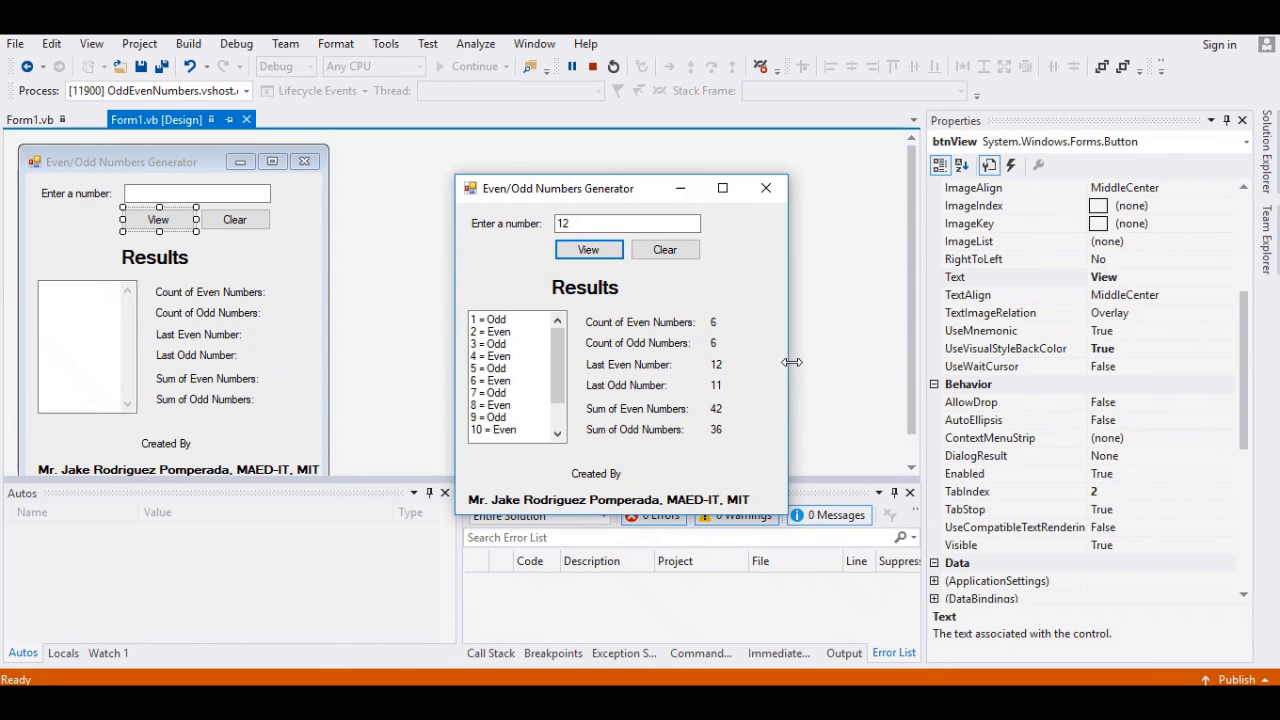
mouse_move(792, 362)
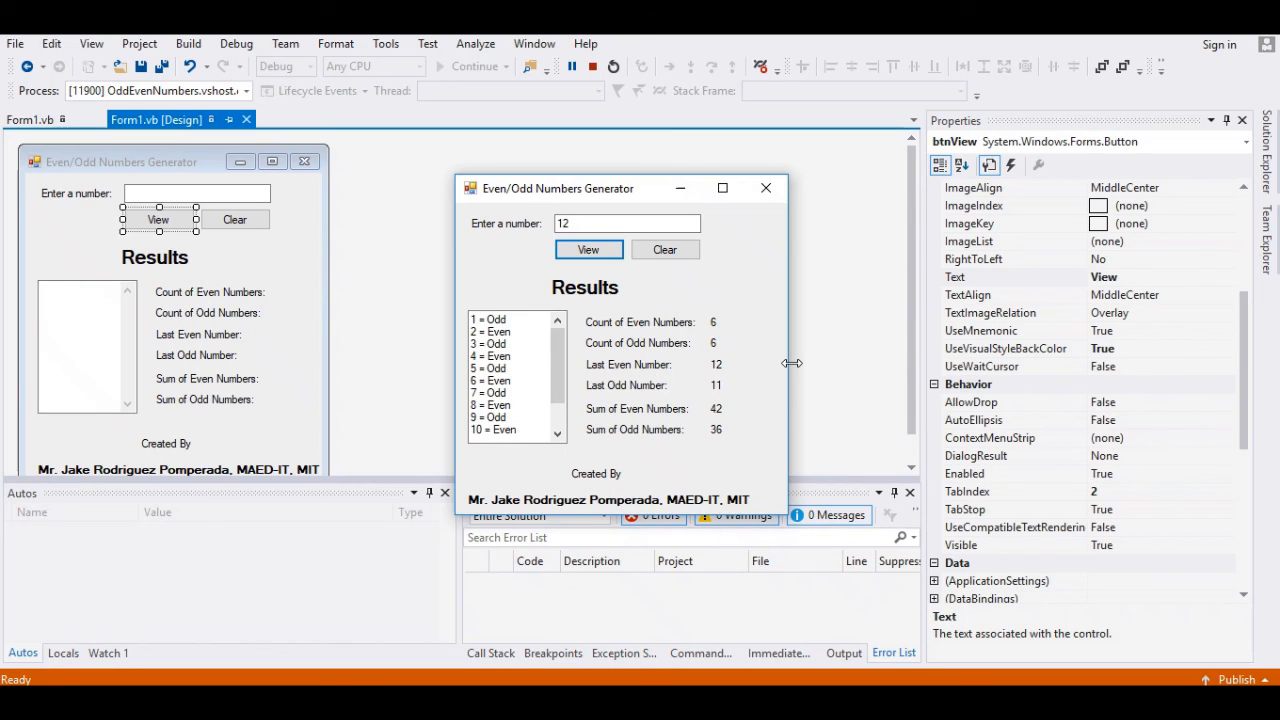
mouse_move(792, 364)
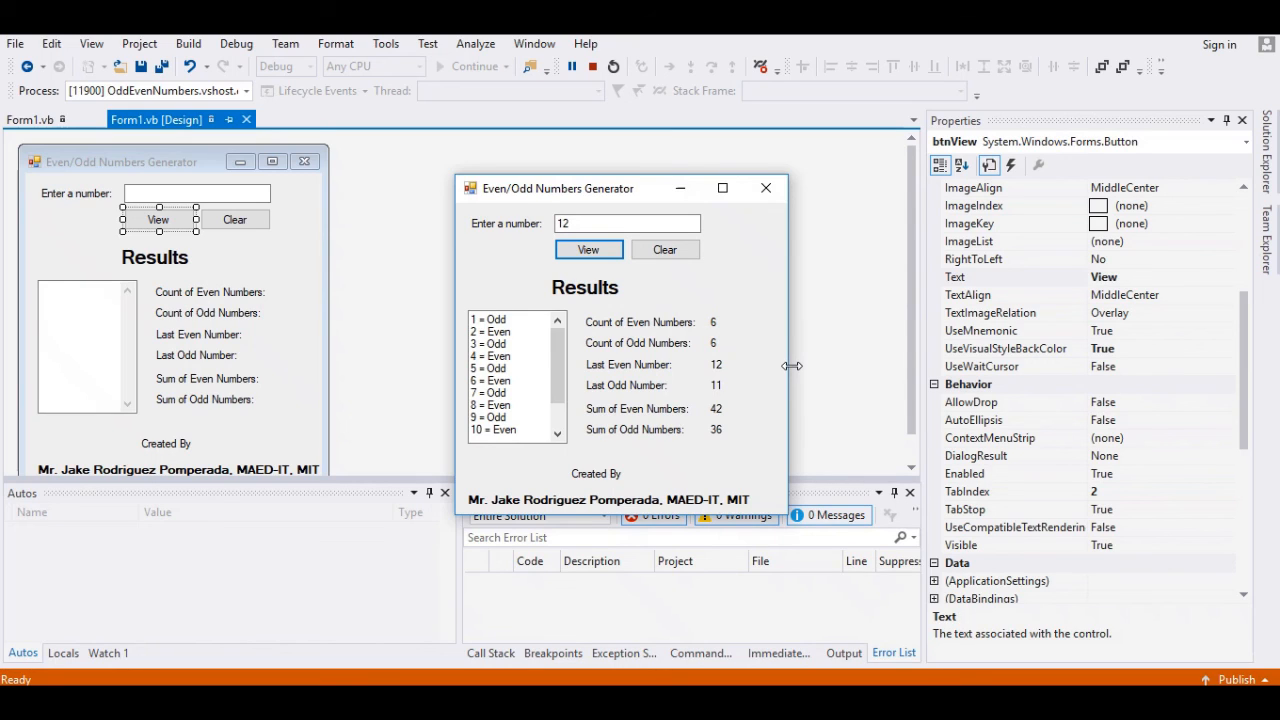